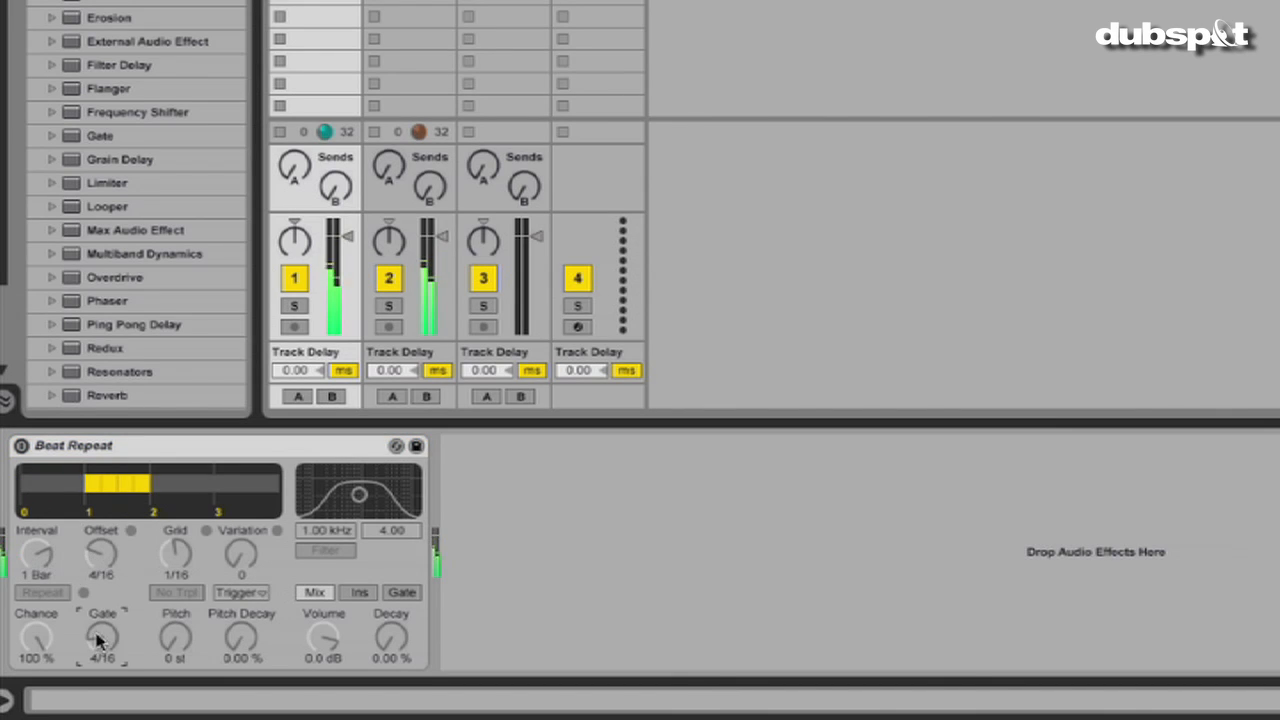
- Power on Beat Repeat on the drum track and turn its interval to 1/2
click(22, 446)
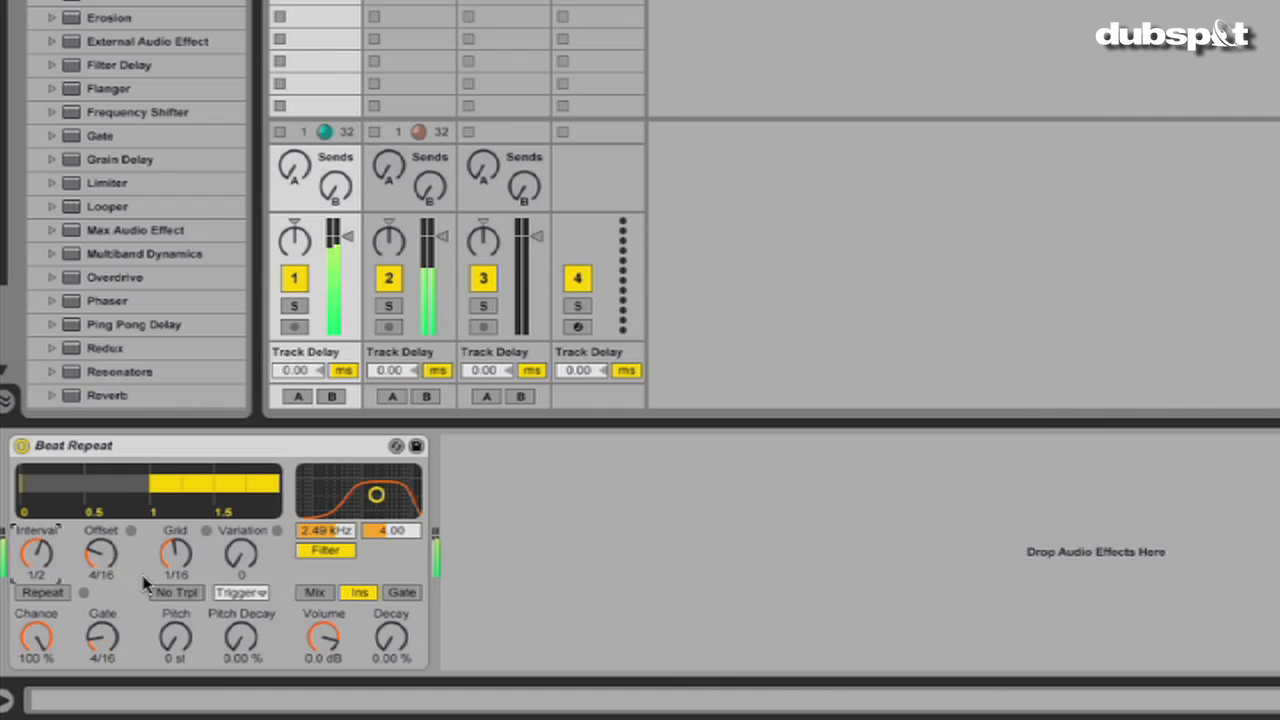
drag(391, 640, 391, 625)
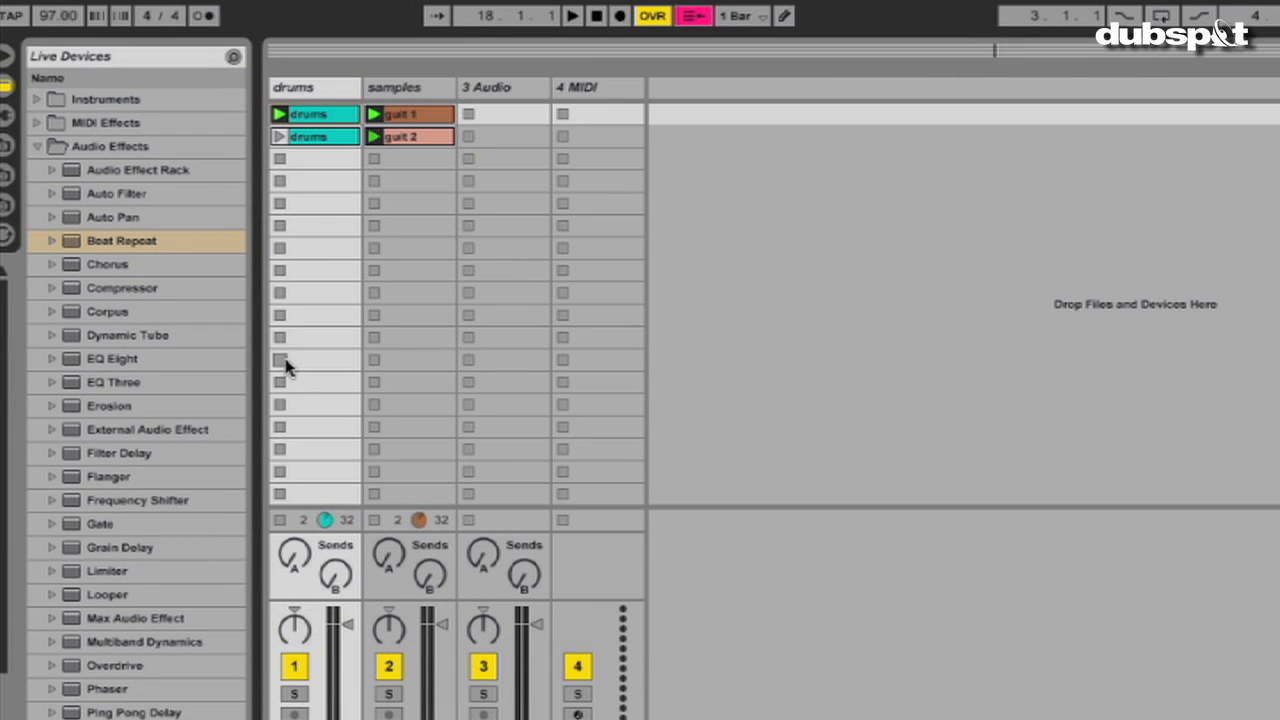
mouse_move(377, 363)
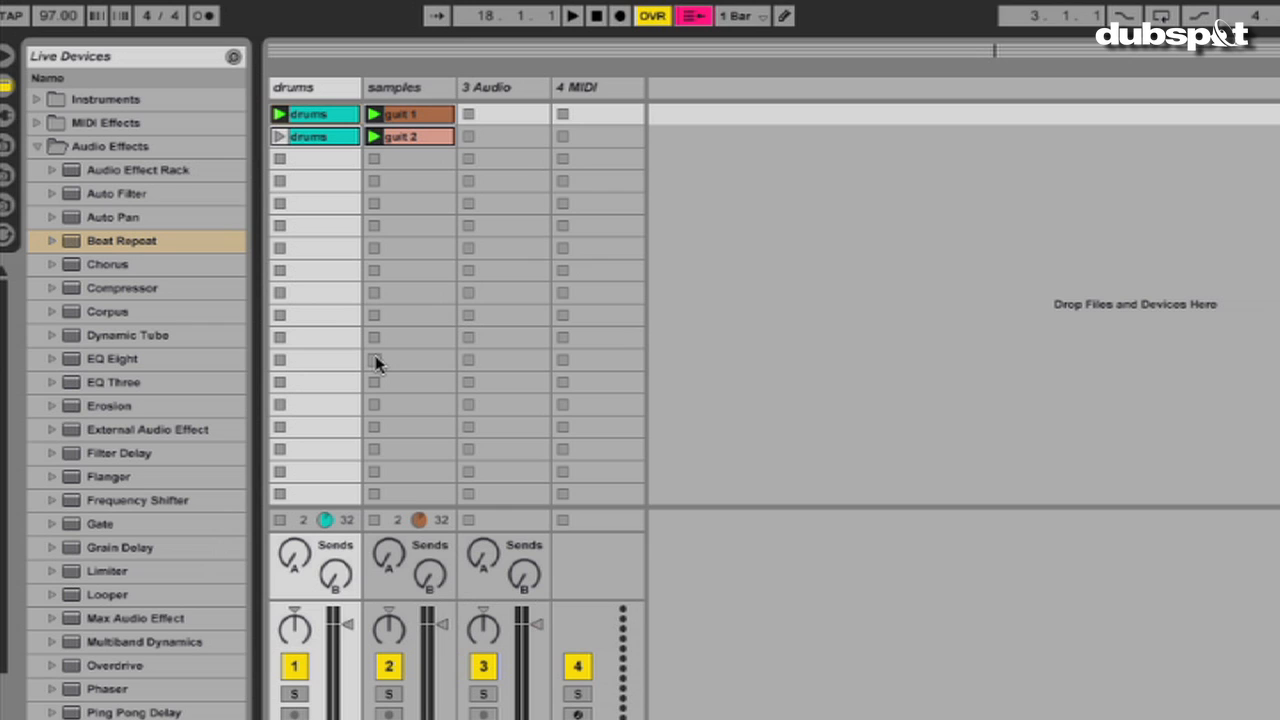
- Stop the guitar samples clip and scroll down through Session View
click(374, 136)
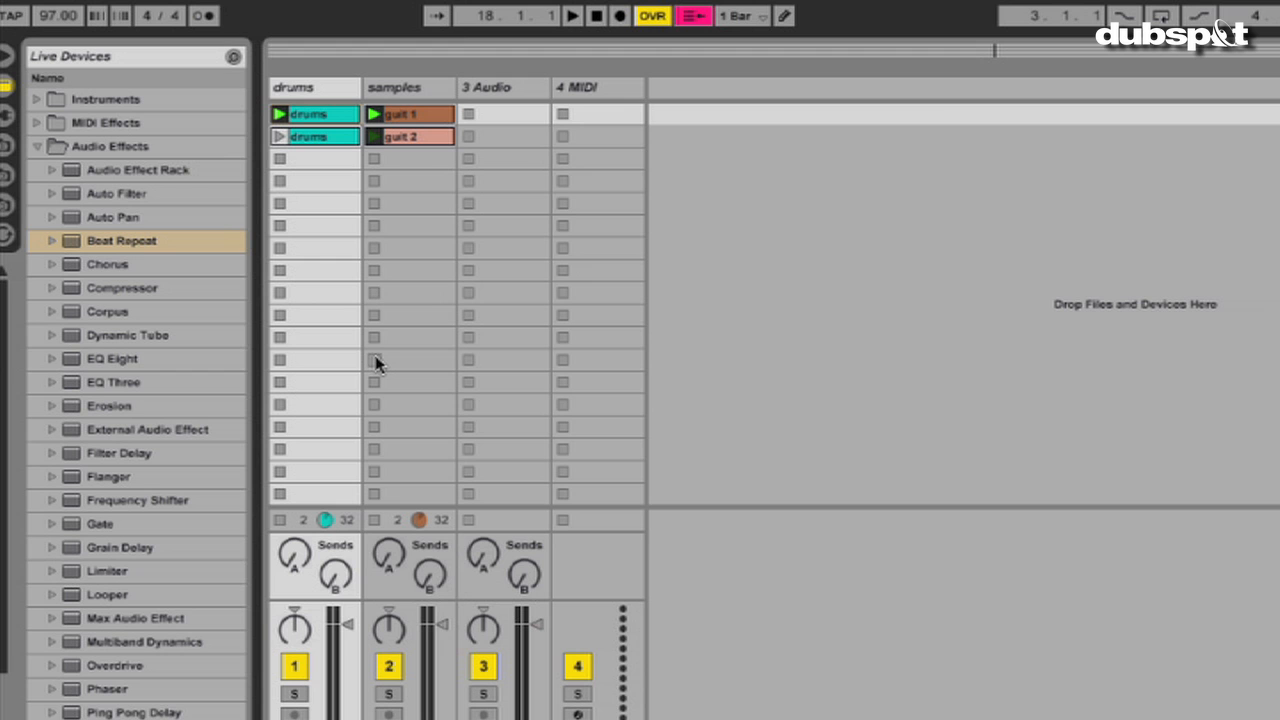
scroll(down, 3)
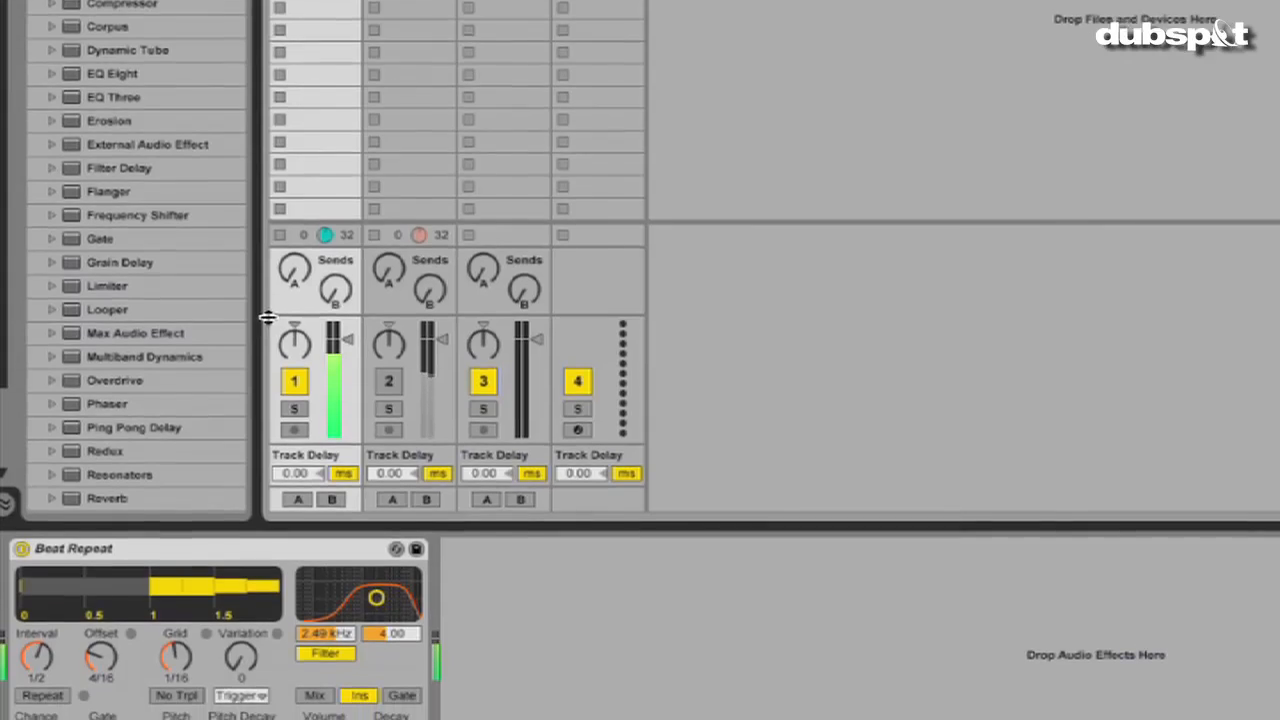
scroll(down, 3)
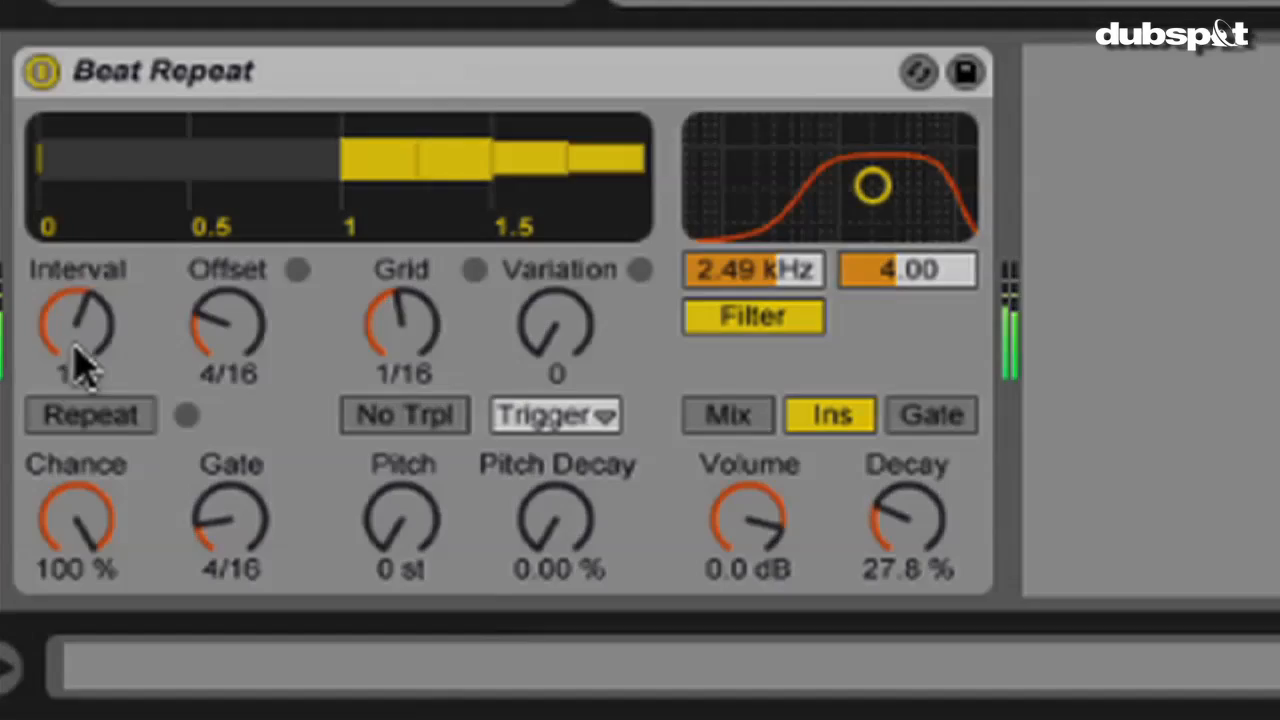
- Set Beat Repeat's interval to 1 Bar and raise the gate toward 12/16
drag(78, 325, 85, 340)
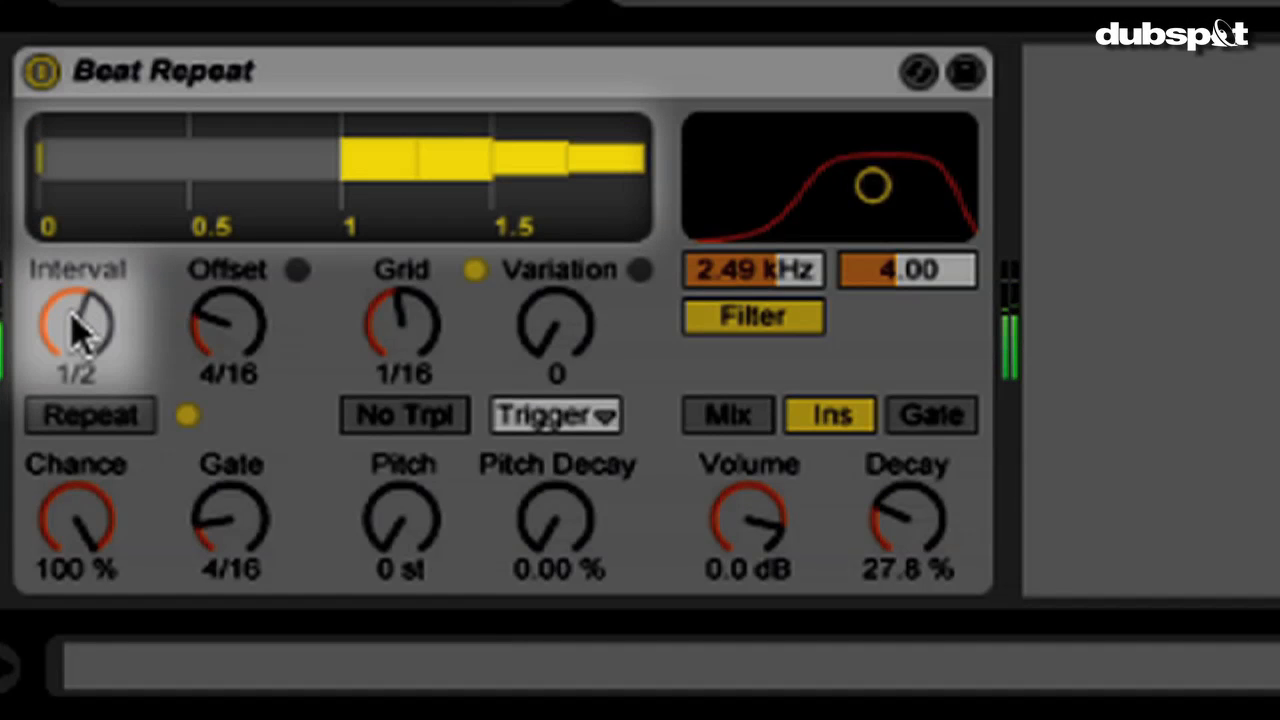
drag(75, 330, 80, 290)
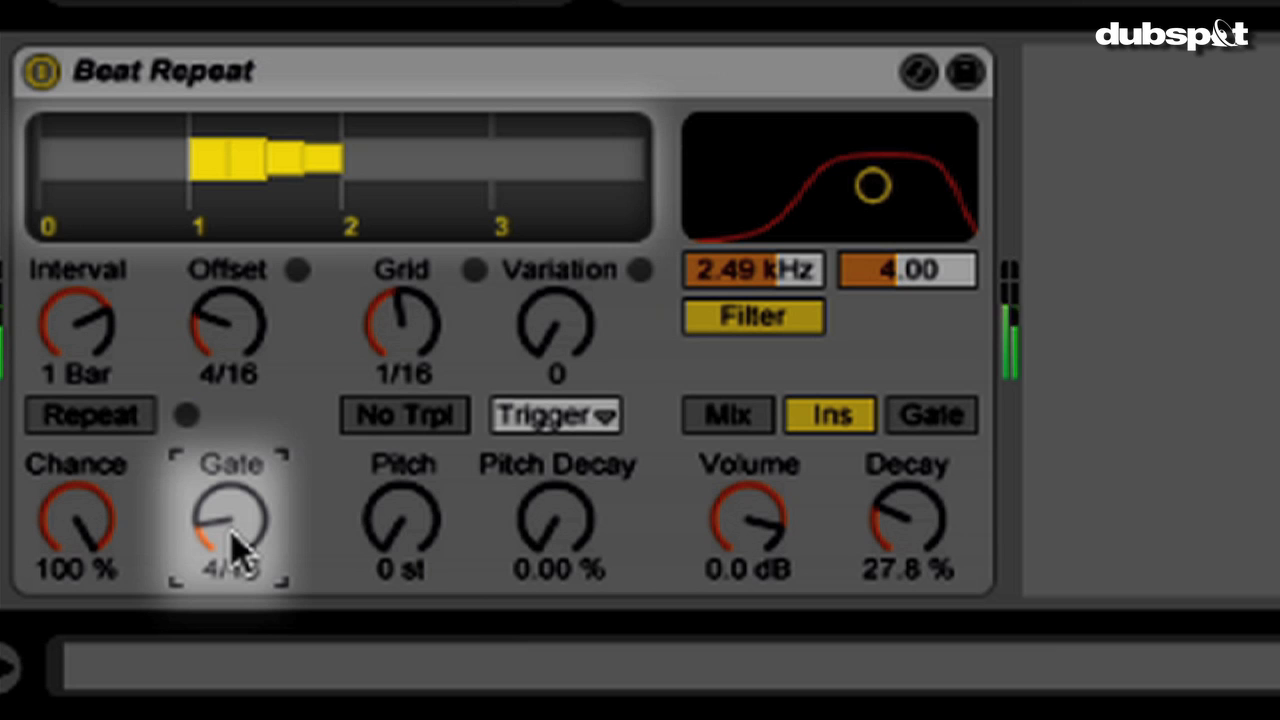
drag(228, 520, 238, 470)
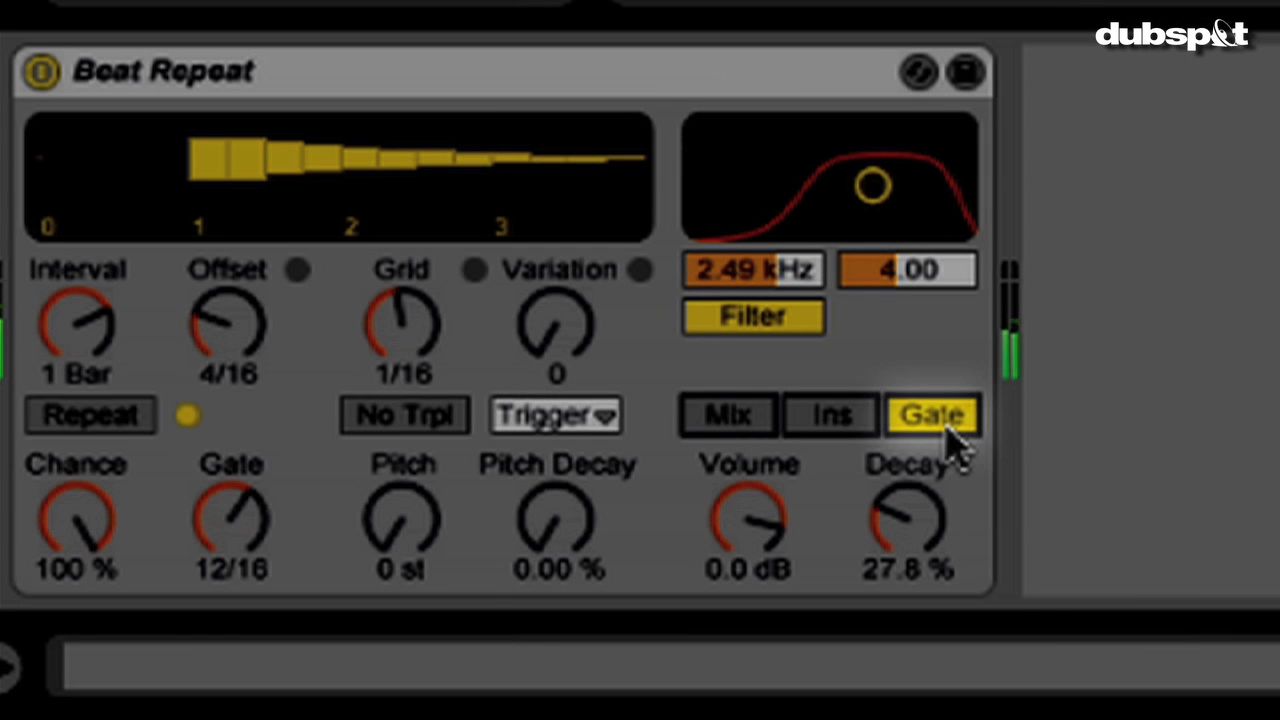
mouse_move(403, 205)
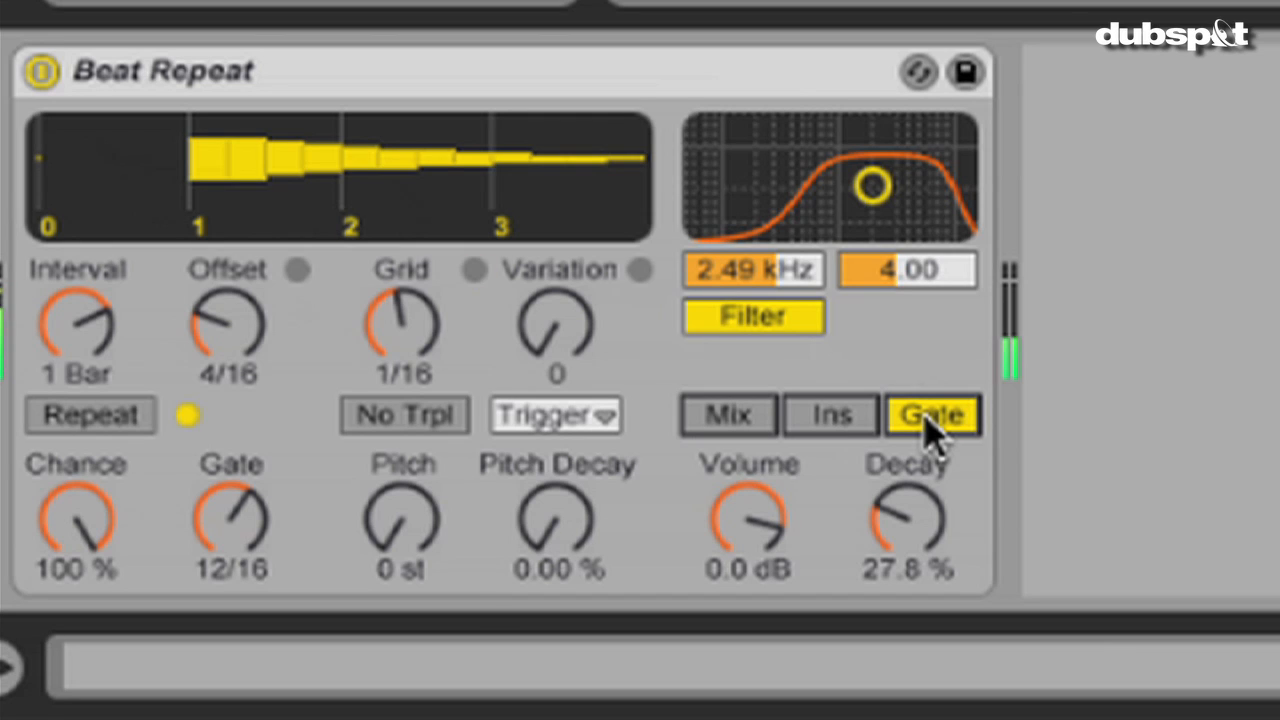
mouse_move(843, 435)
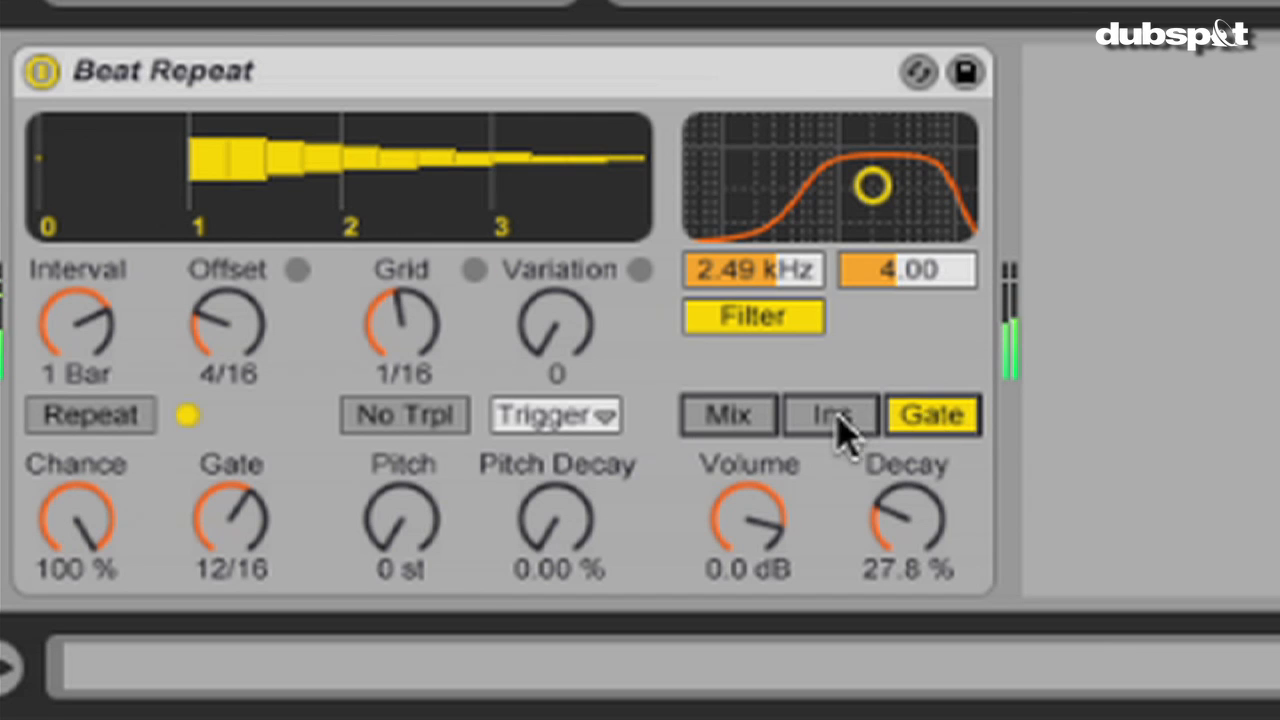
- Return Beat Repeat to insert mode with the Ins button
click(830, 415)
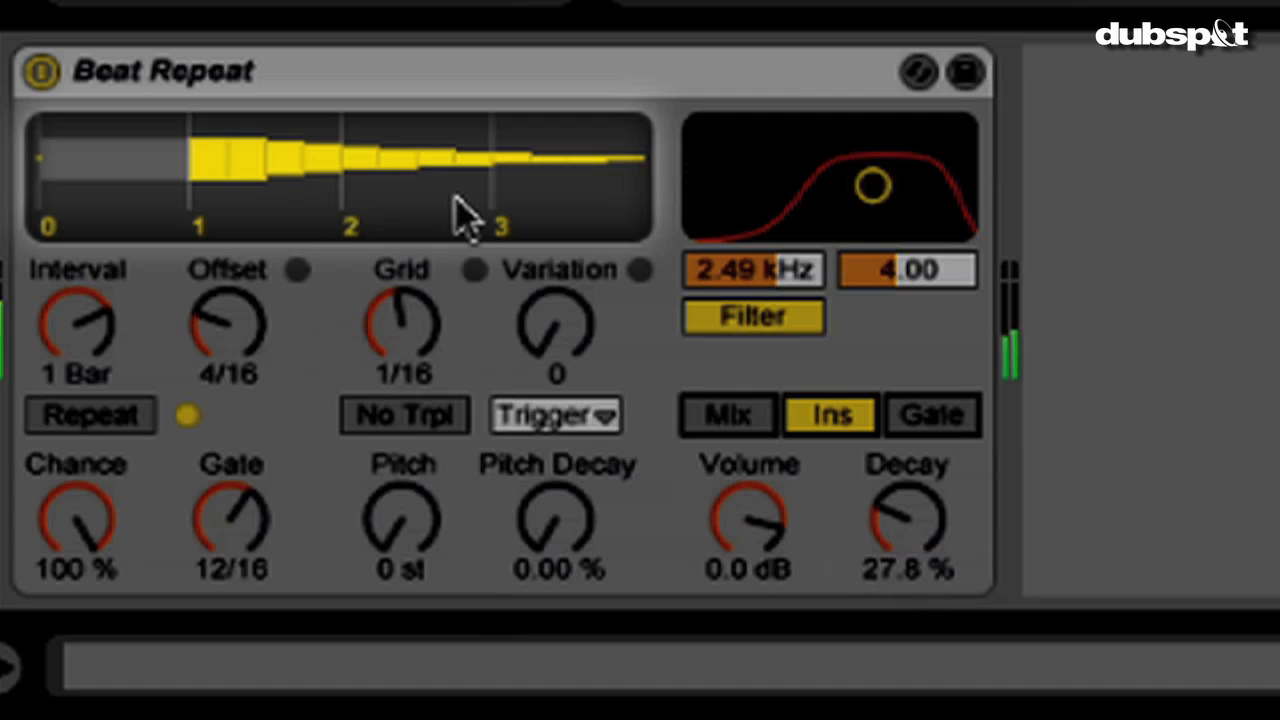
- Shorten Beat Repeat's interval from 1 Bar through 1/2 down to 1/4
click(475, 270)
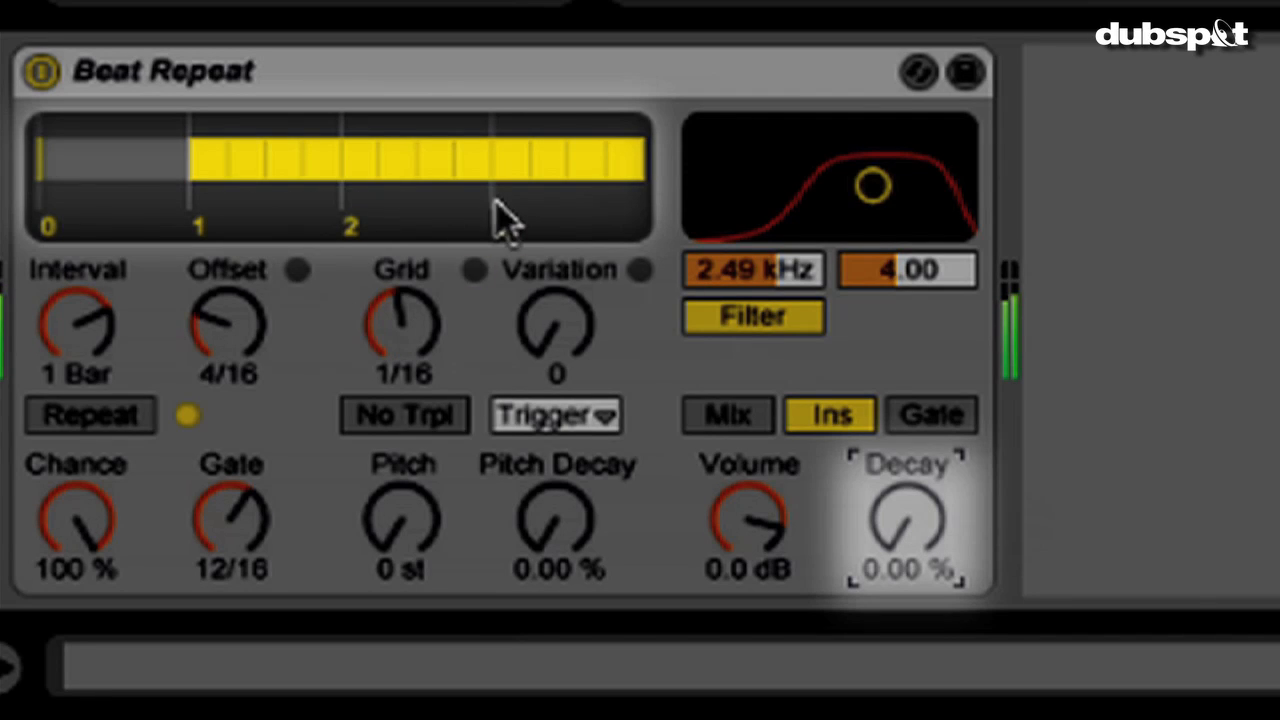
mouse_move(890, 490)
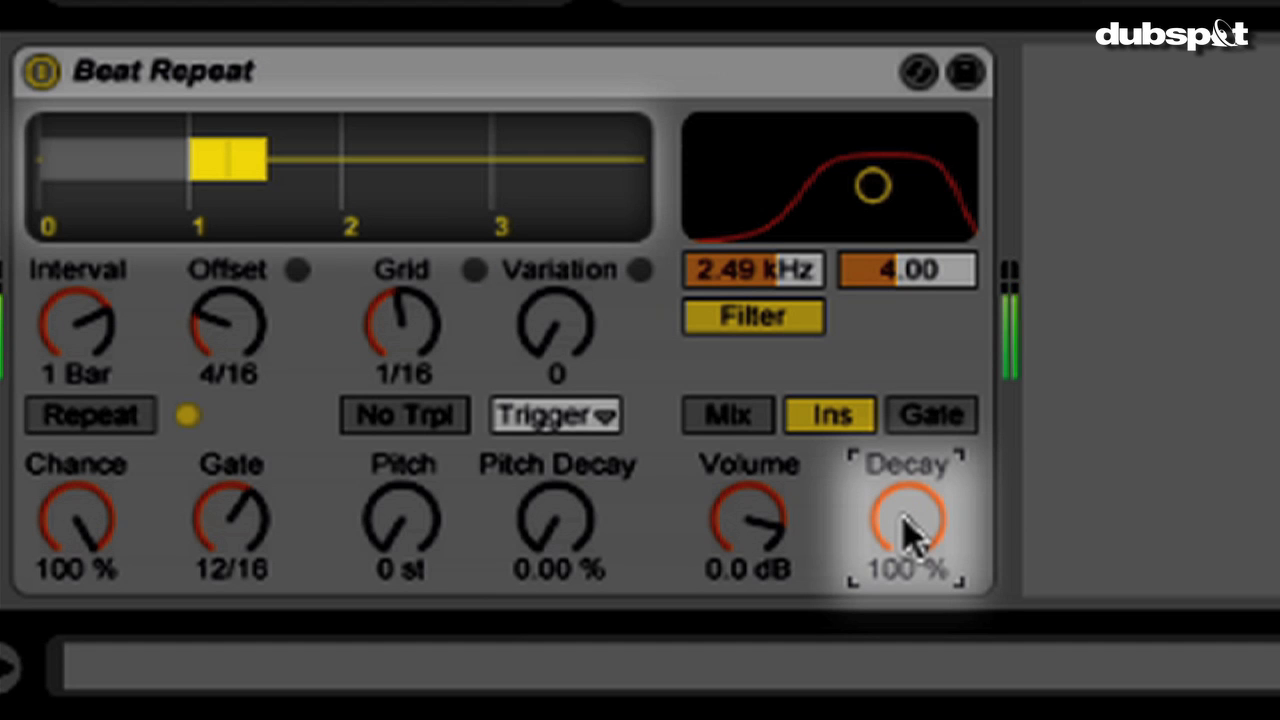
mouse_move(55, 320)
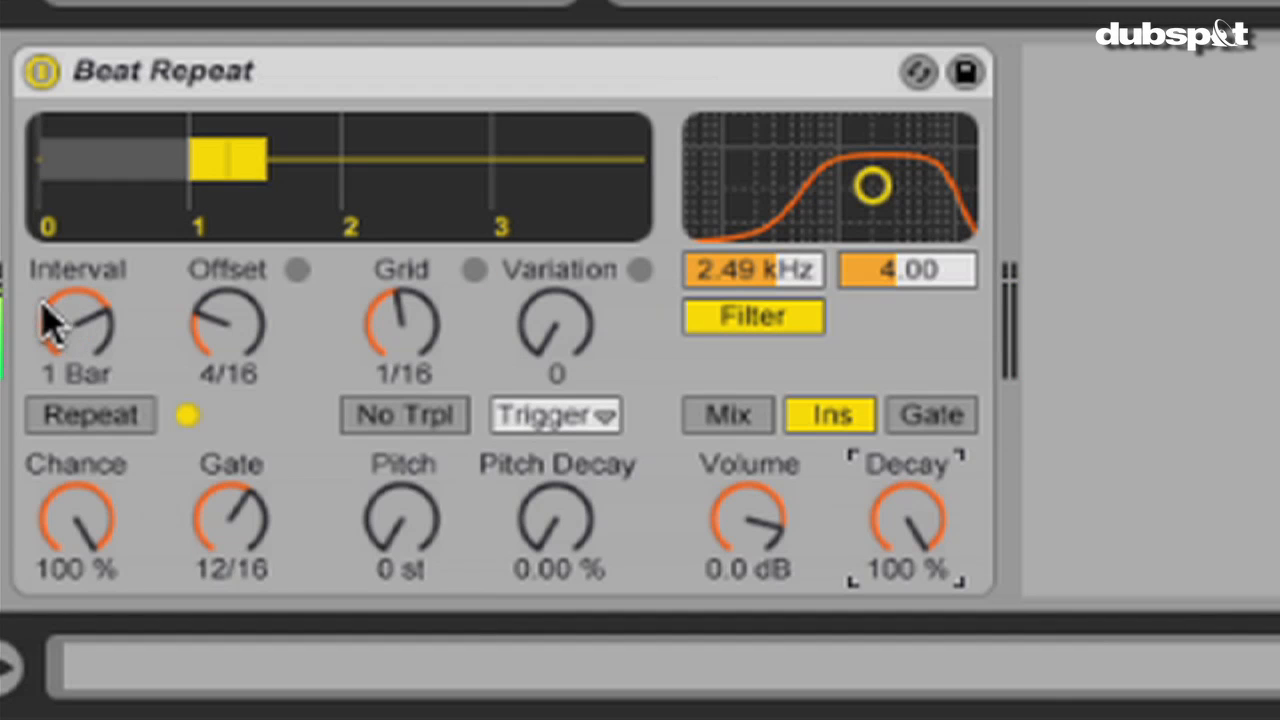
click(75, 325)
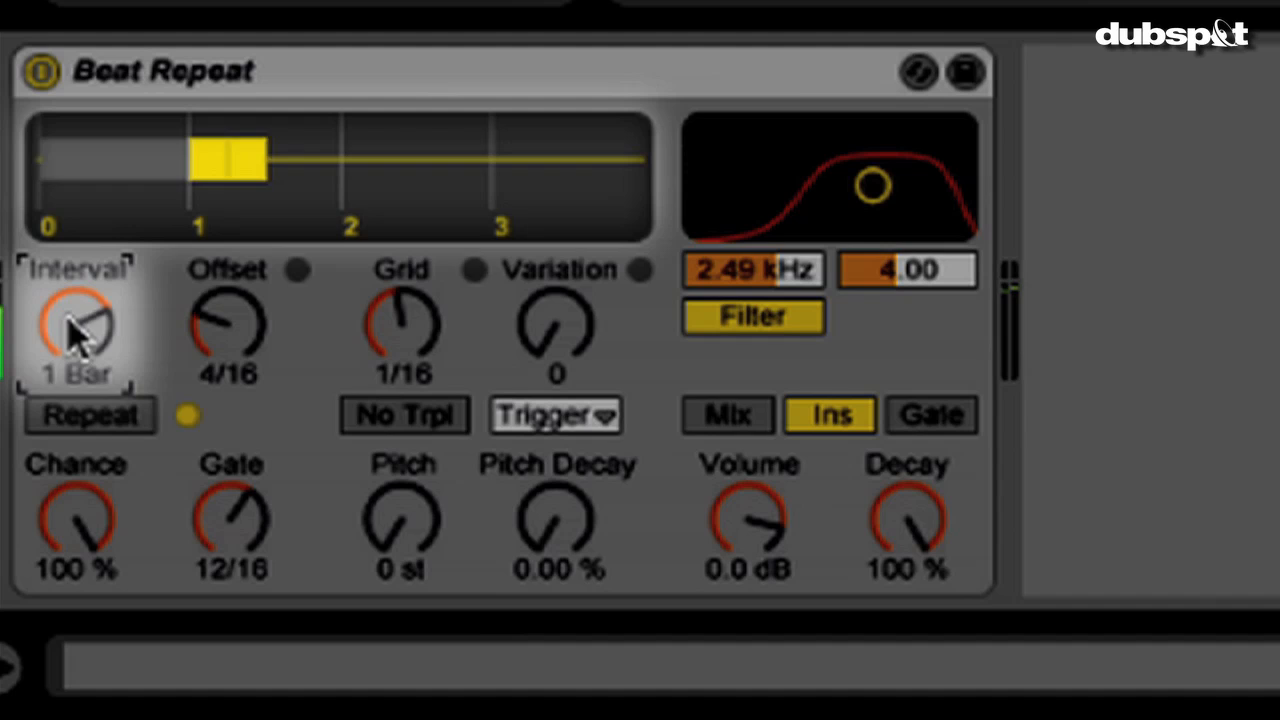
drag(77, 320, 77, 340)
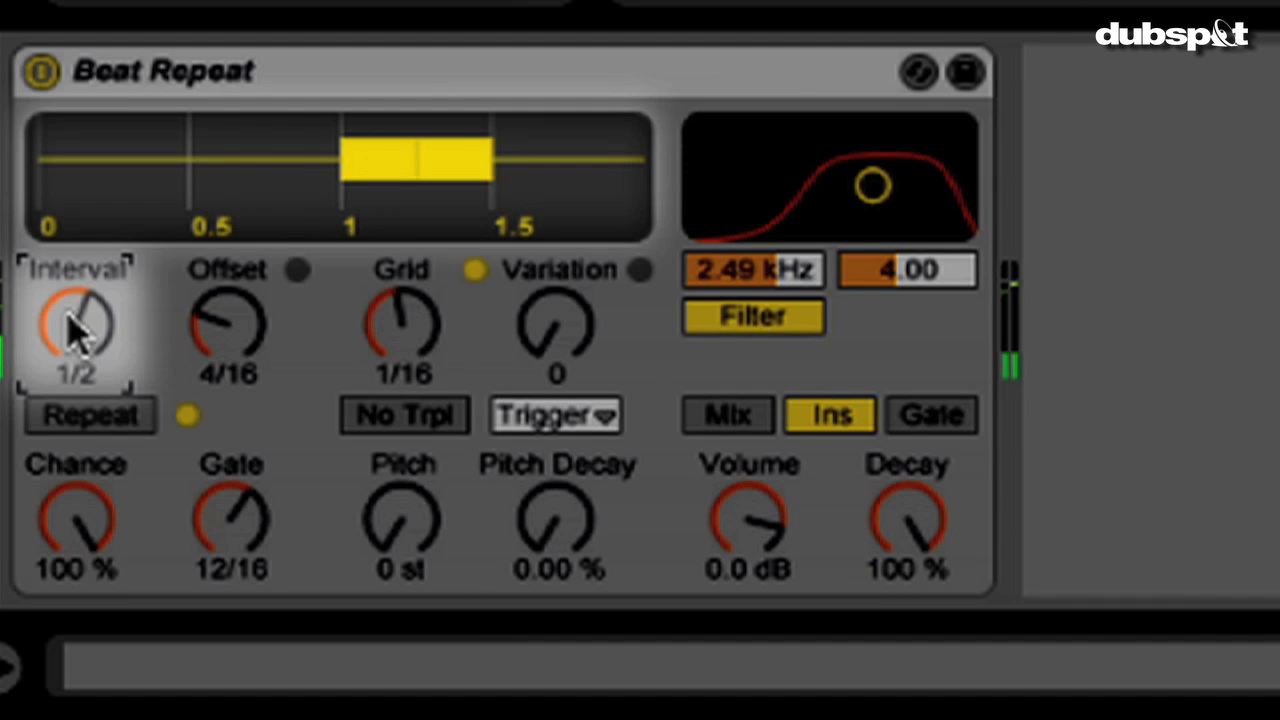
drag(77, 330, 77, 360)
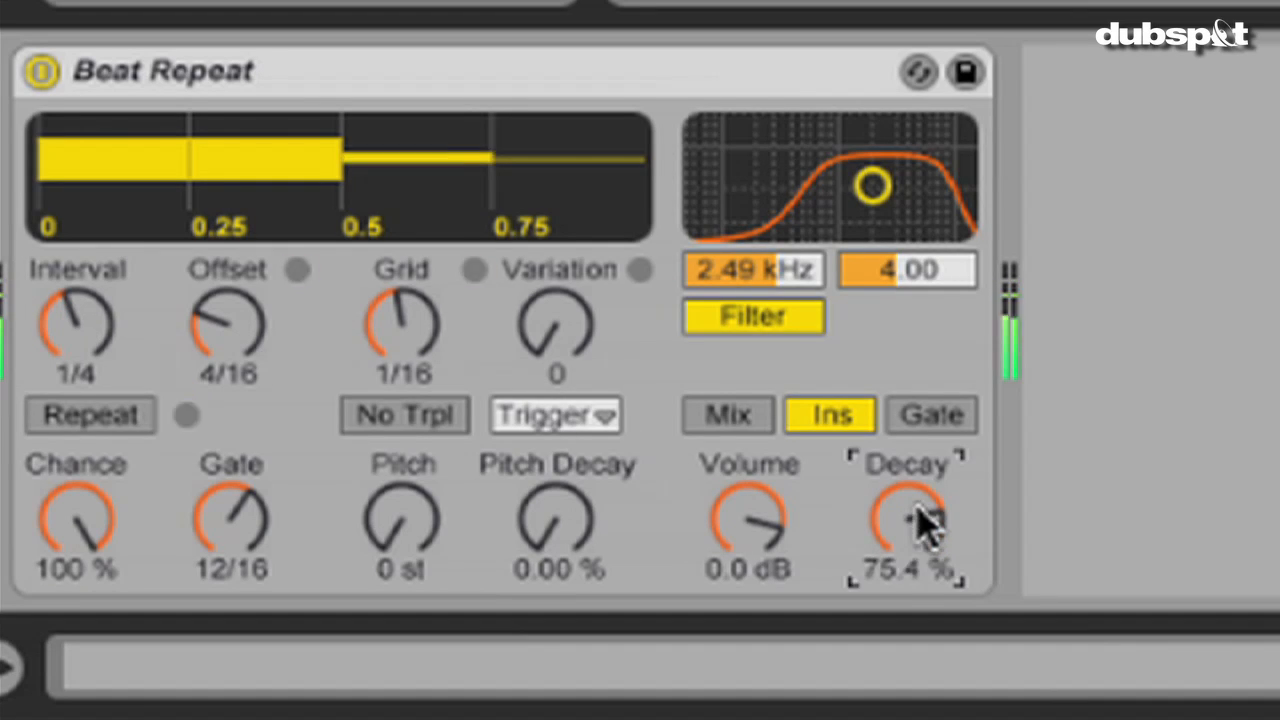
- Lower Beat Repeat's decay to 7.14% and bring repeat pitch back to 0 st
drag(908, 510, 908, 560)
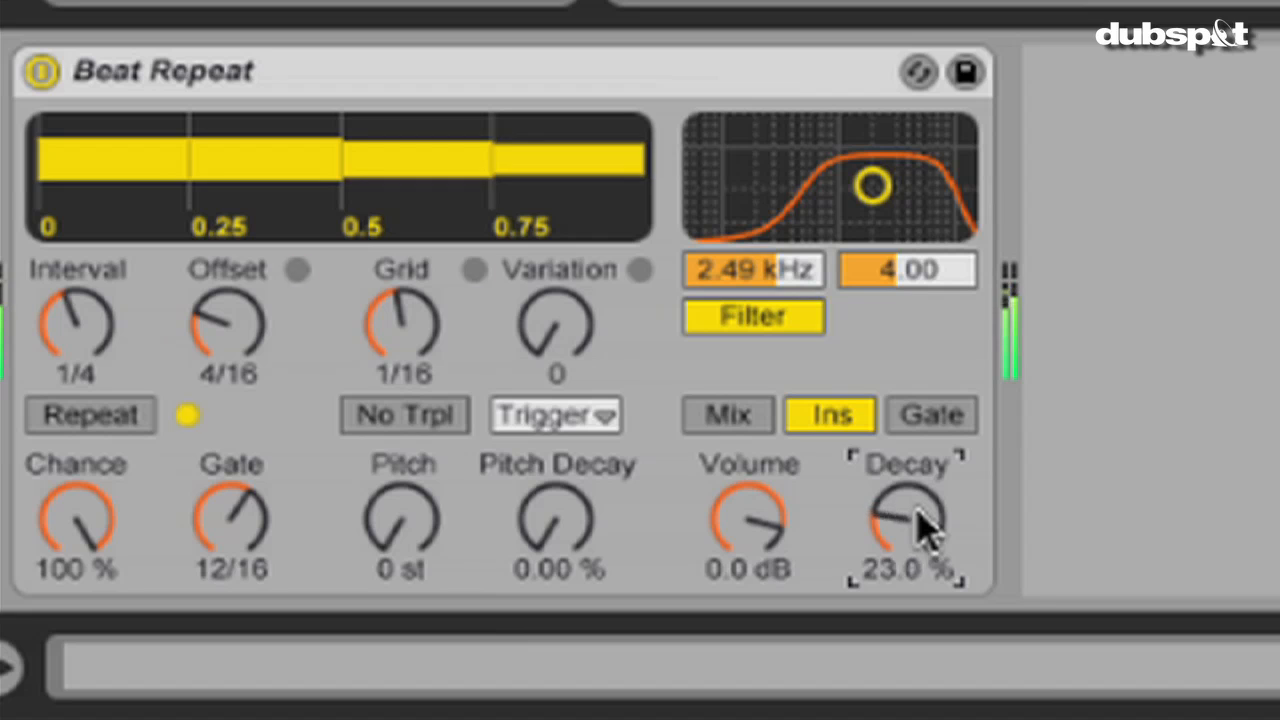
drag(905, 515, 905, 545)
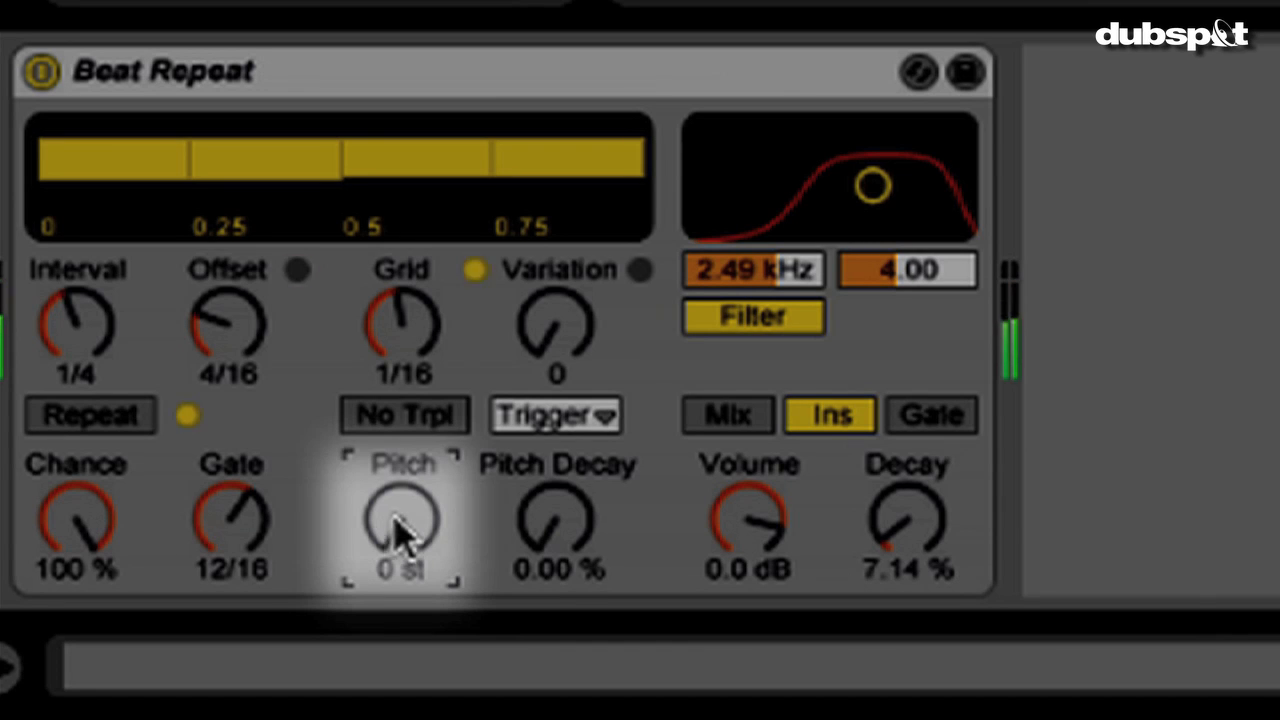
drag(400, 515, 400, 545)
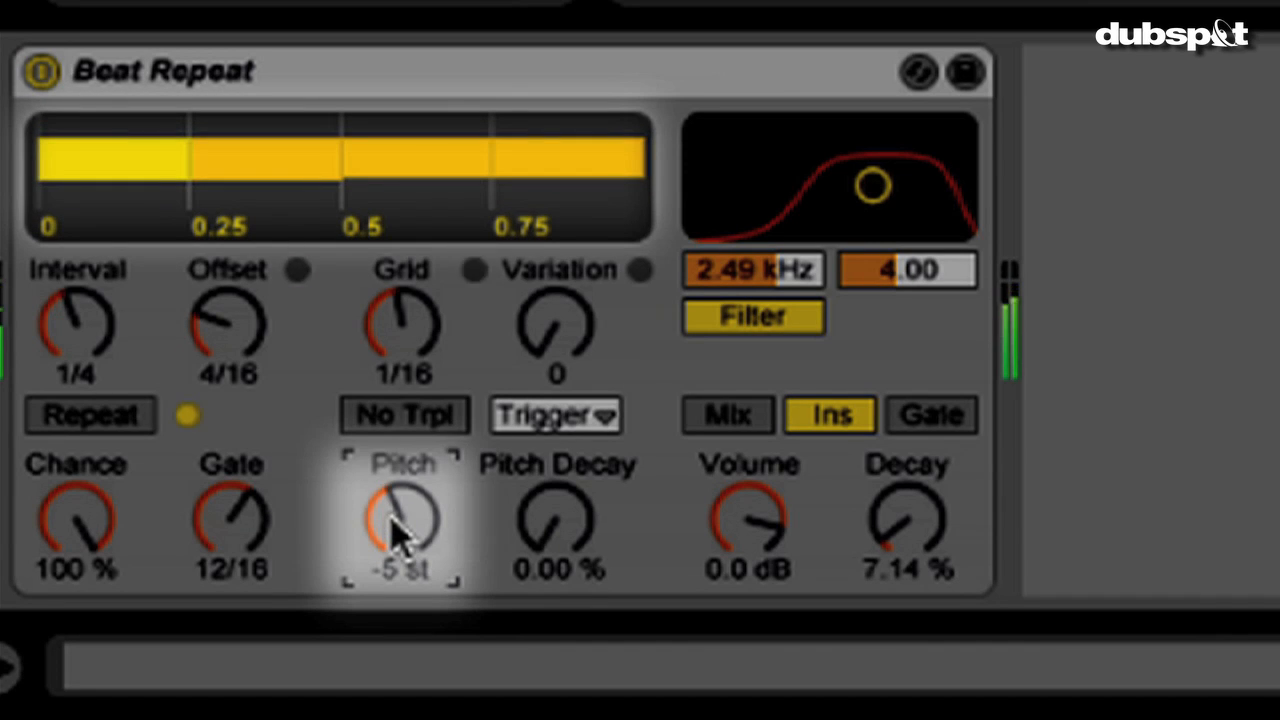
drag(400, 520, 400, 545)
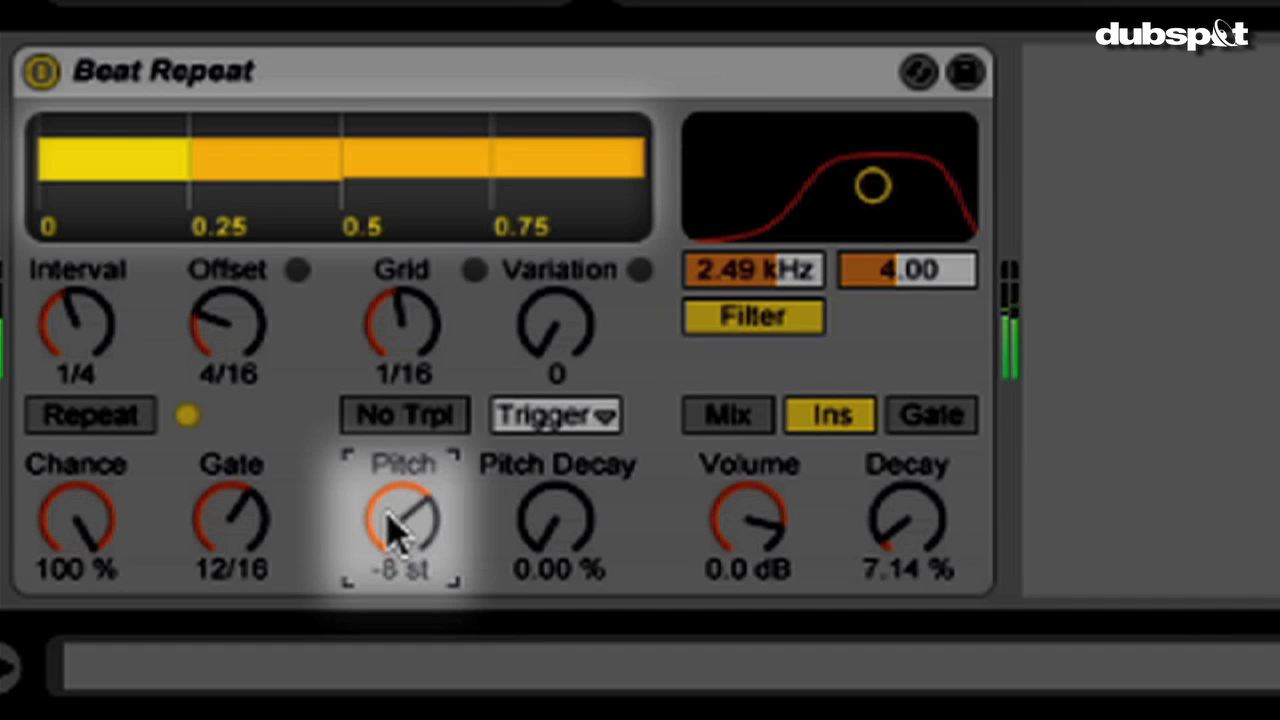
drag(400, 520, 400, 545)
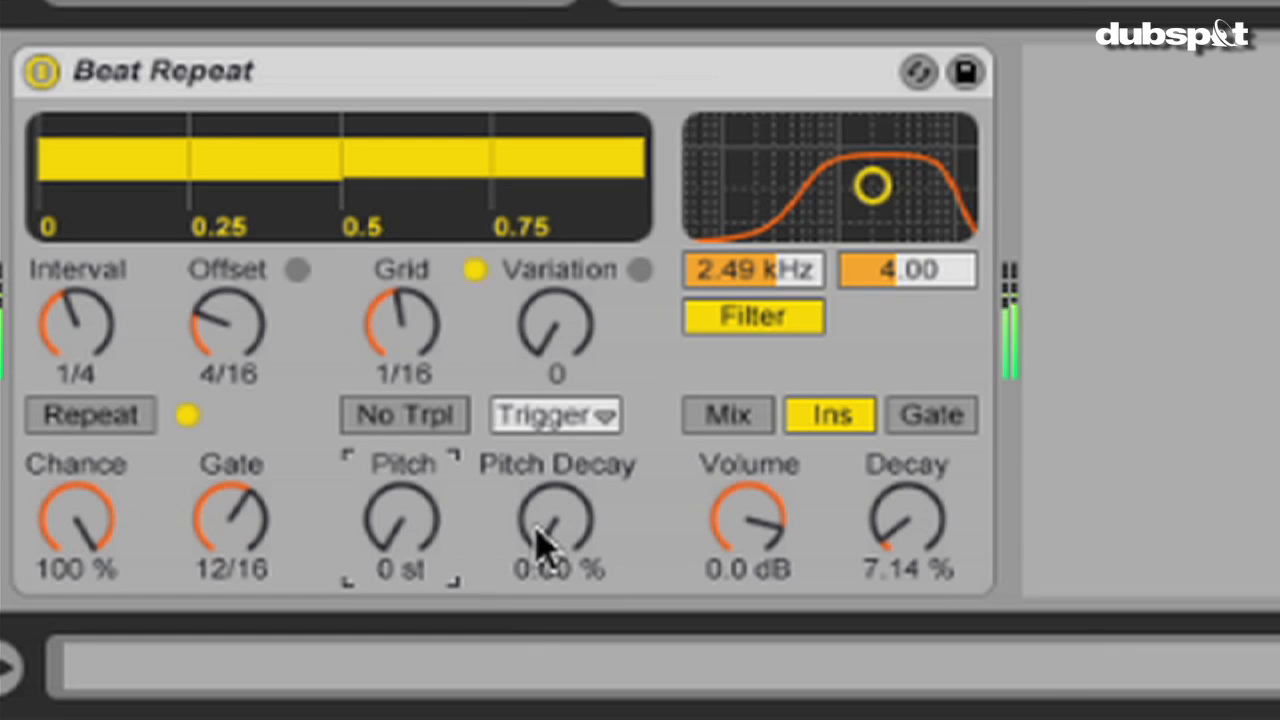
- Raise Beat Repeat's pitch decay up to 81.0%
click(474, 270)
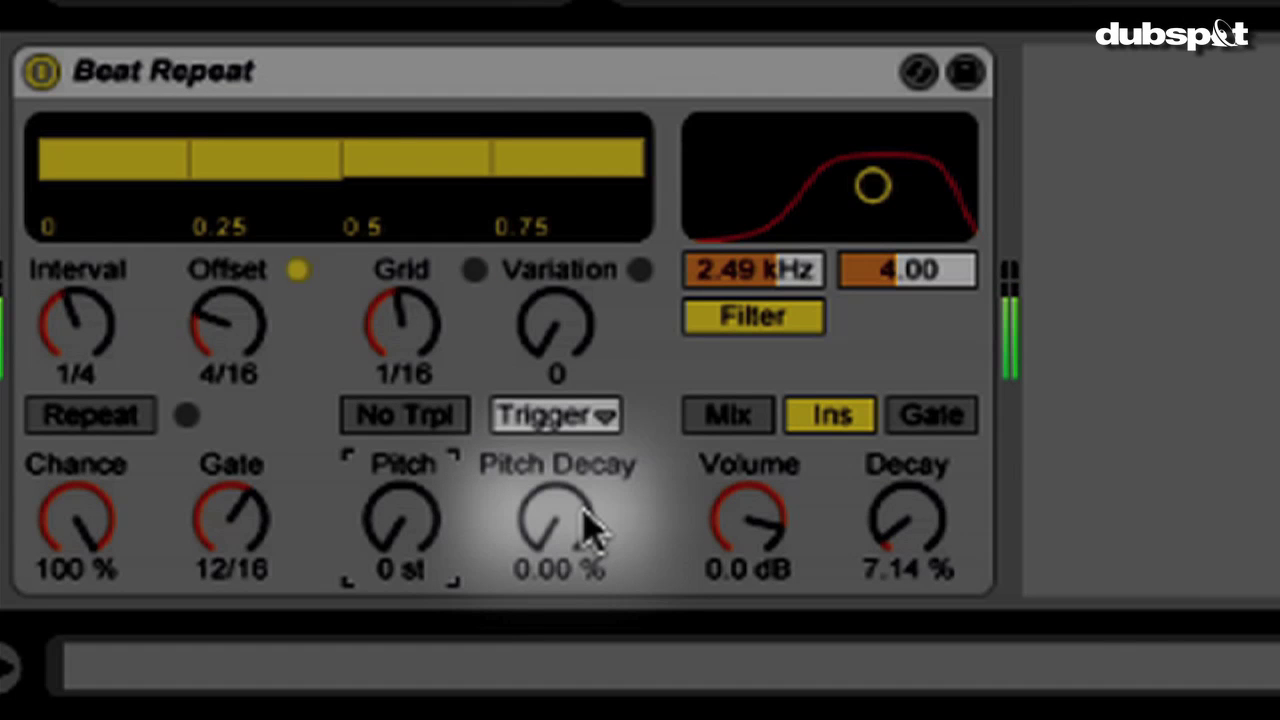
drag(555, 525, 560, 500)
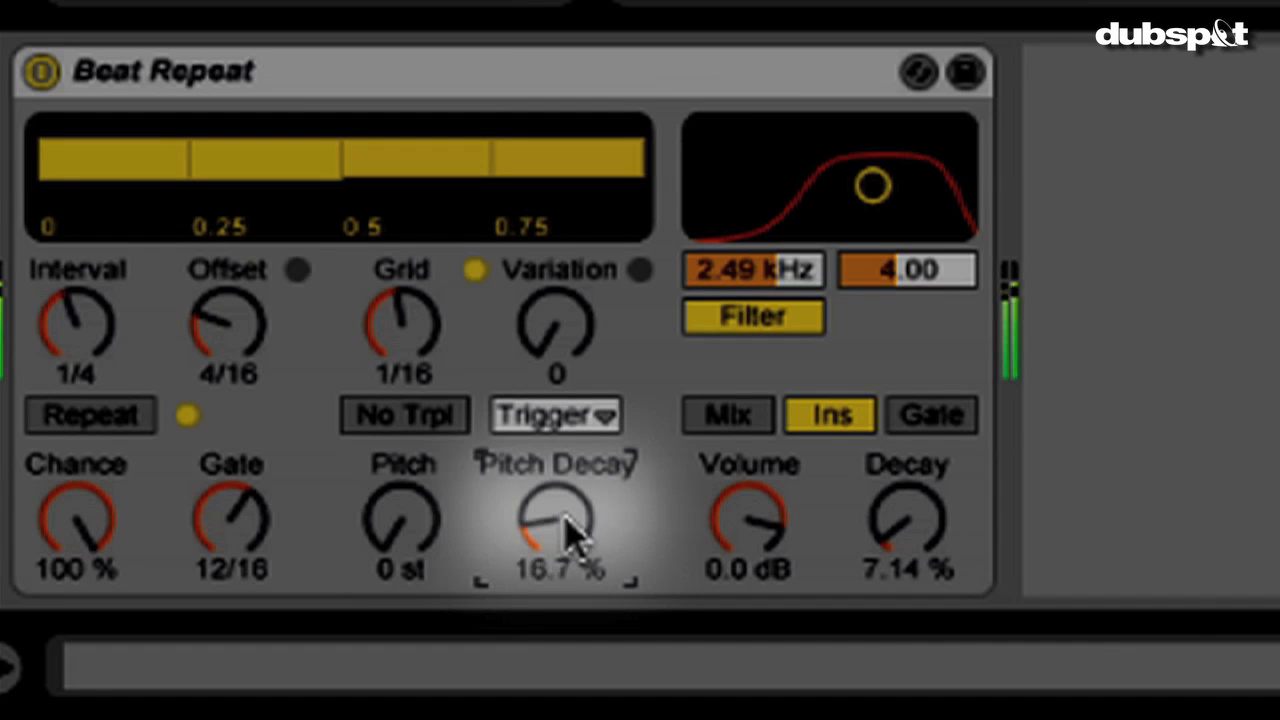
drag(555, 525, 555, 480)
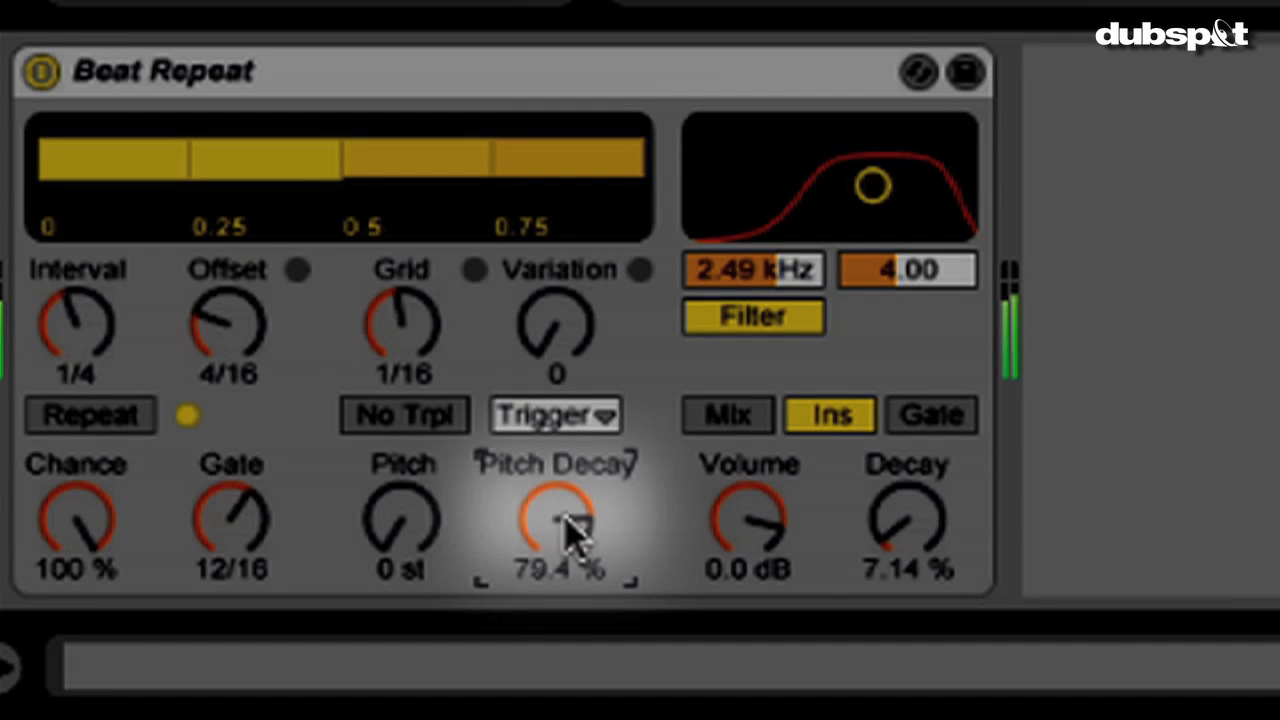
drag(560, 520, 560, 512)
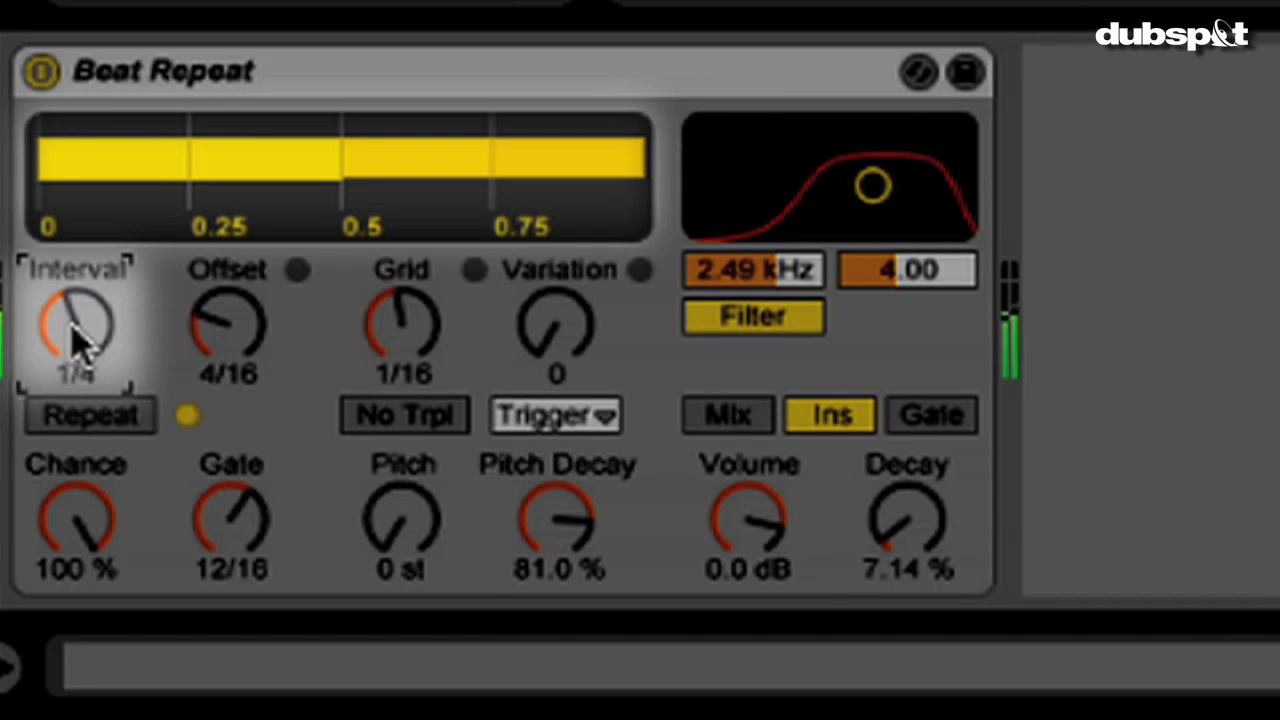
- Set the interval to 1 Bar and sweep pitch decay to 100%, then down to 65.9%
drag(75, 330, 75, 300)
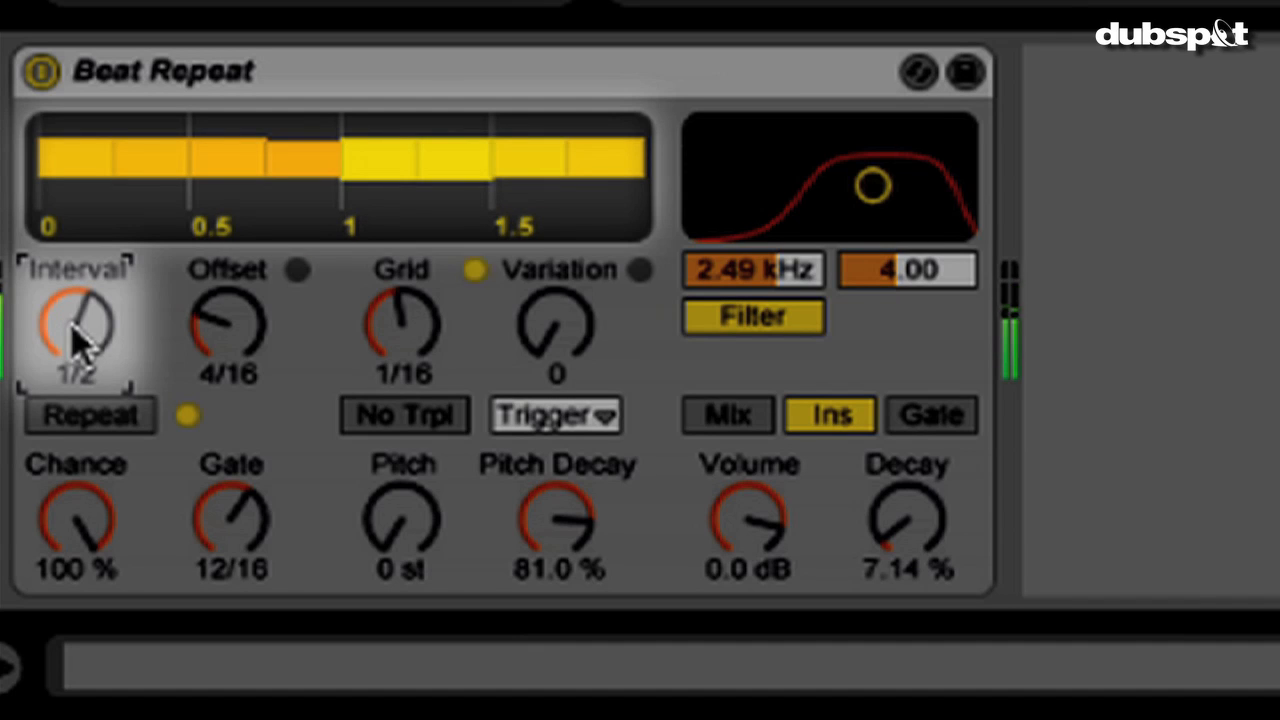
drag(78, 330, 90, 310)
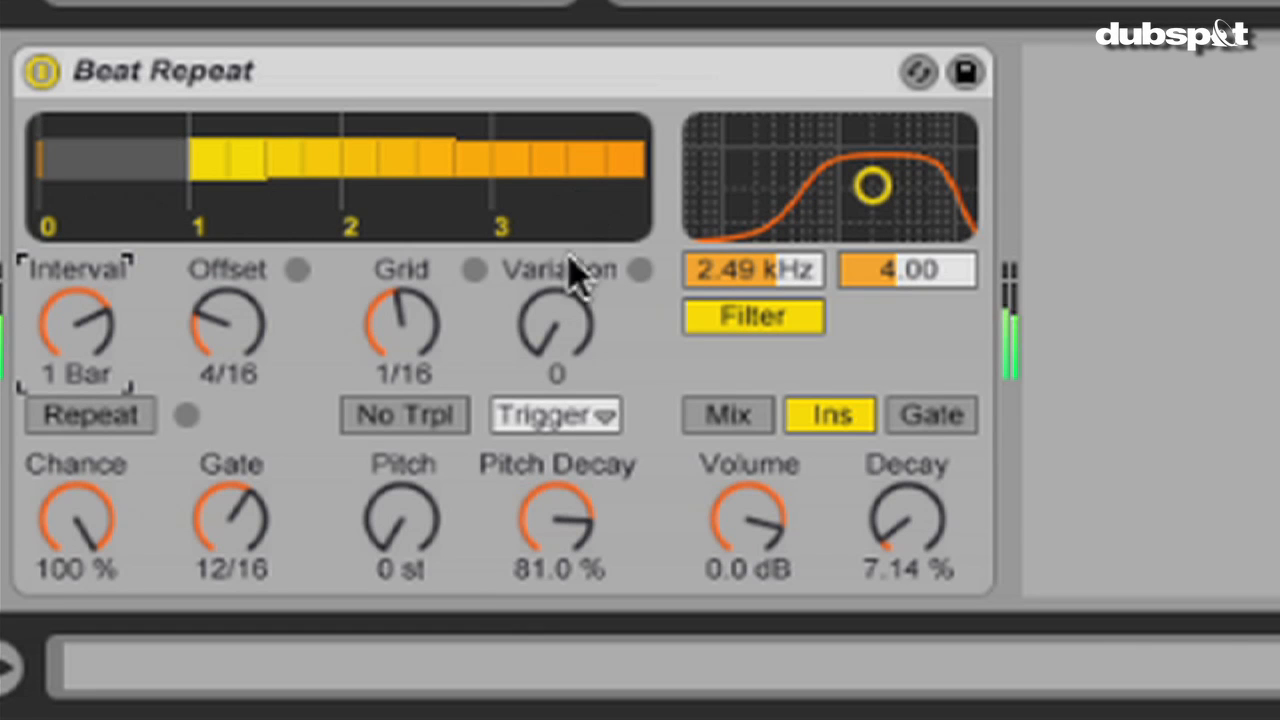
drag(555, 520, 555, 510)
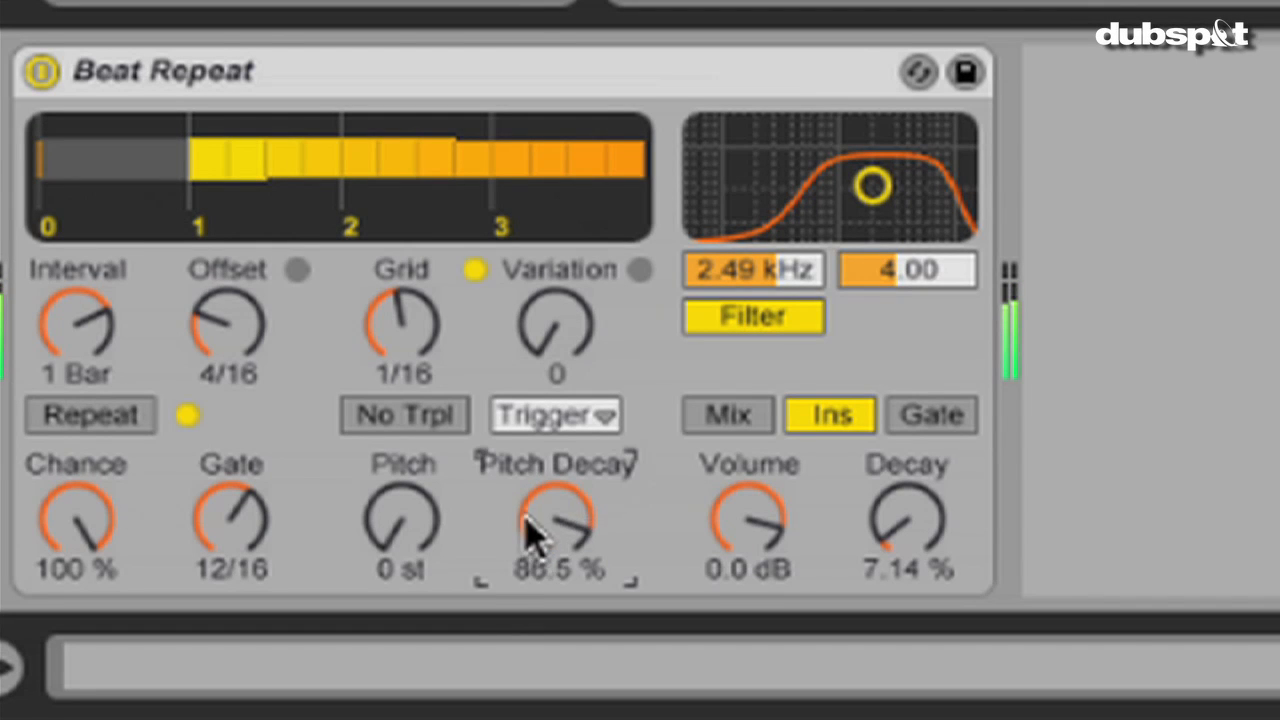
drag(555, 520, 555, 490)
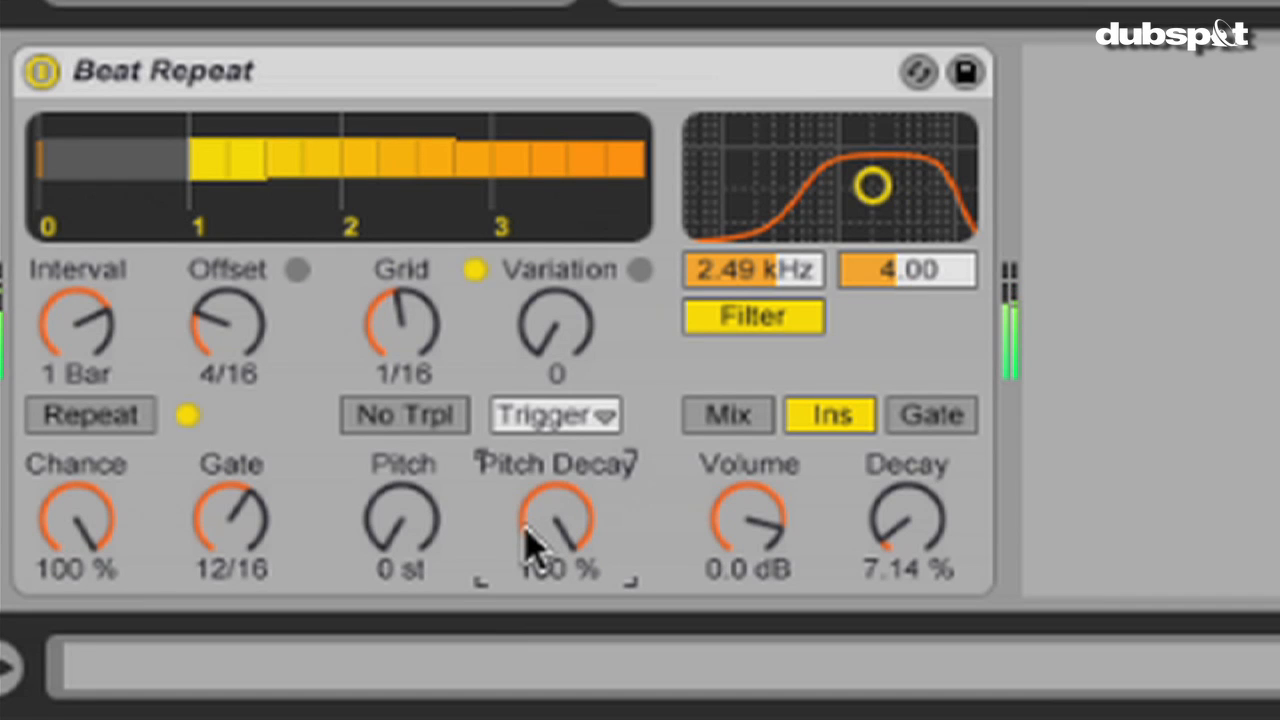
drag(555, 520, 555, 545)
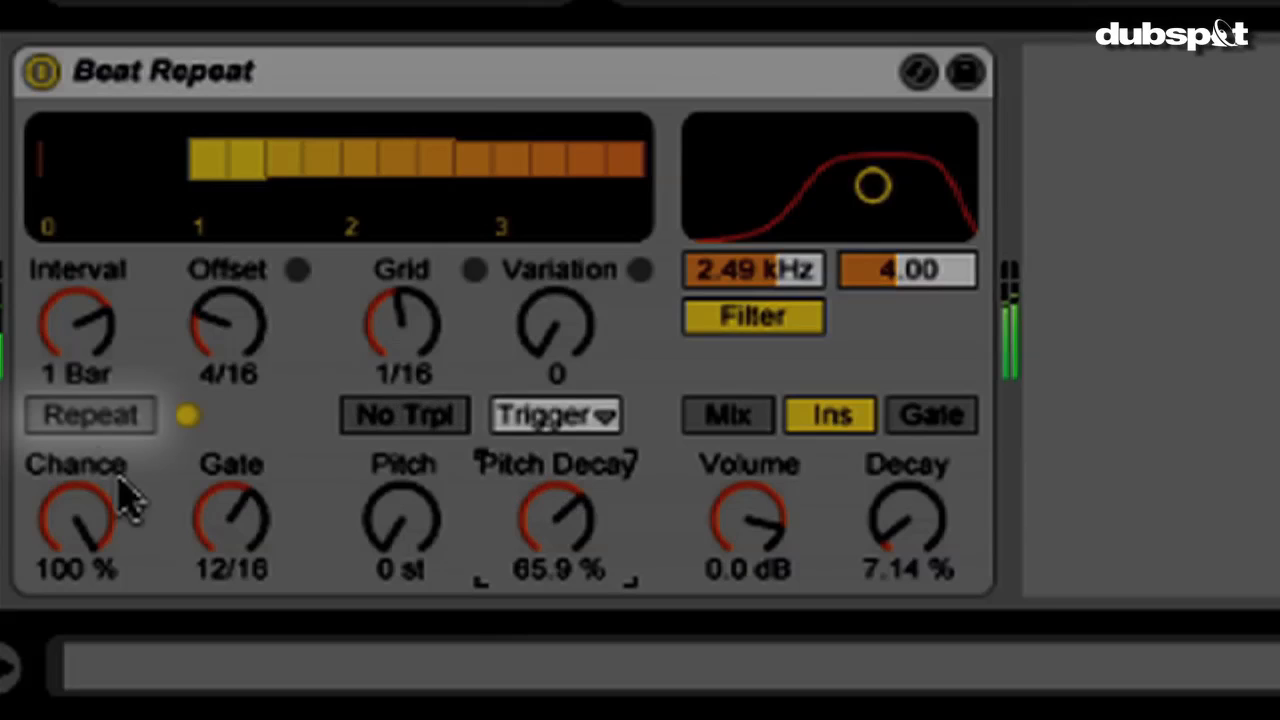
- Click a control in the left section of the Beat Repeat device
click(90, 414)
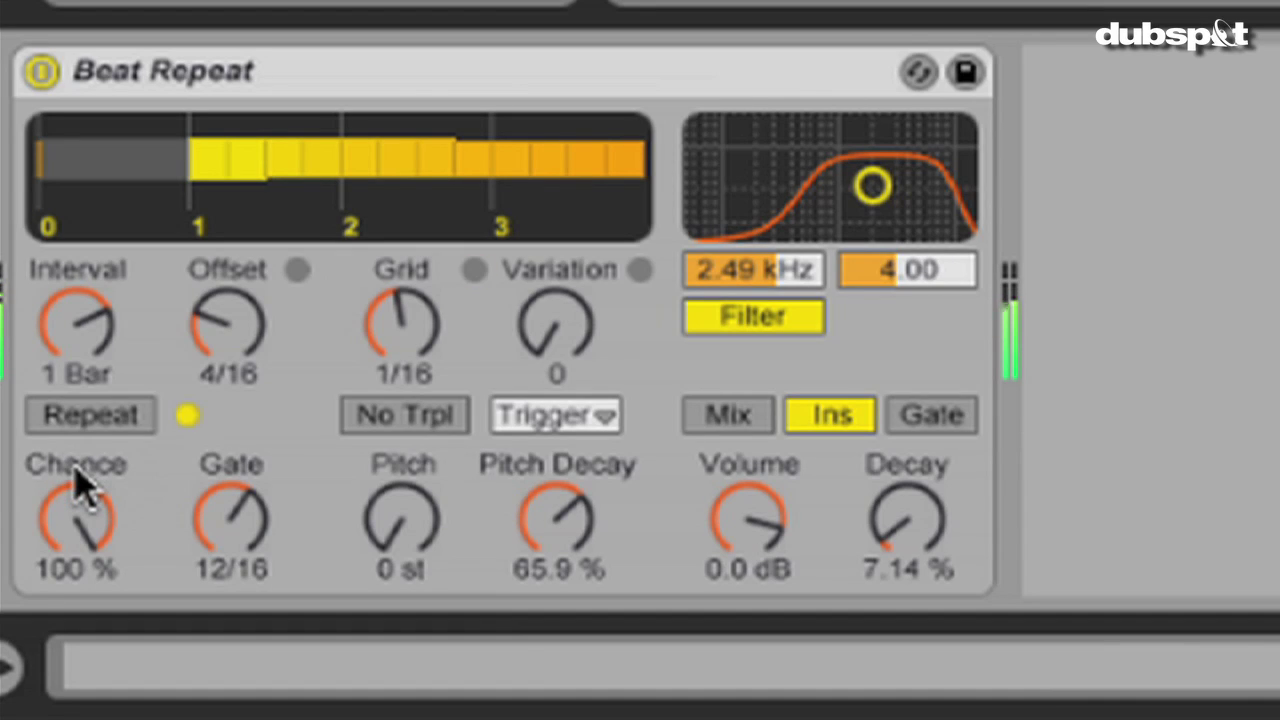
mouse_move(82, 465)
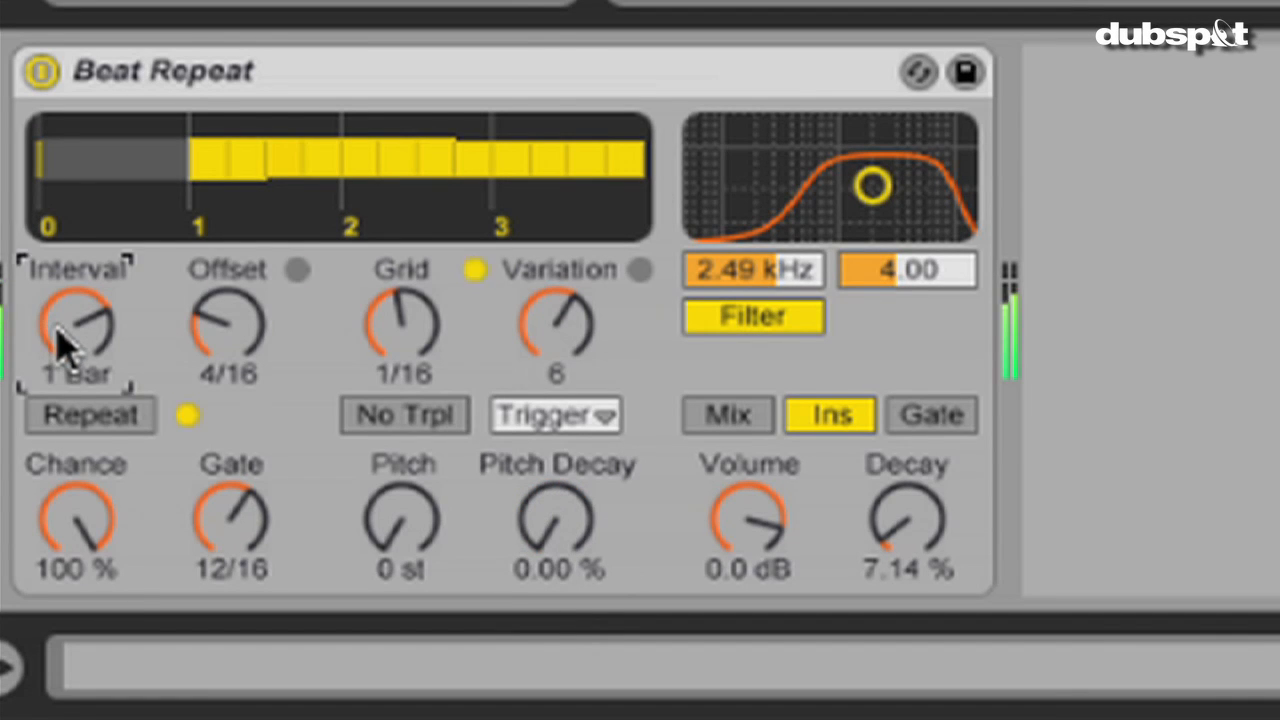
- Set interval to 1/4, gate to 2/16, offset to 5/16 and variation to 0
drag(78, 330, 78, 360)
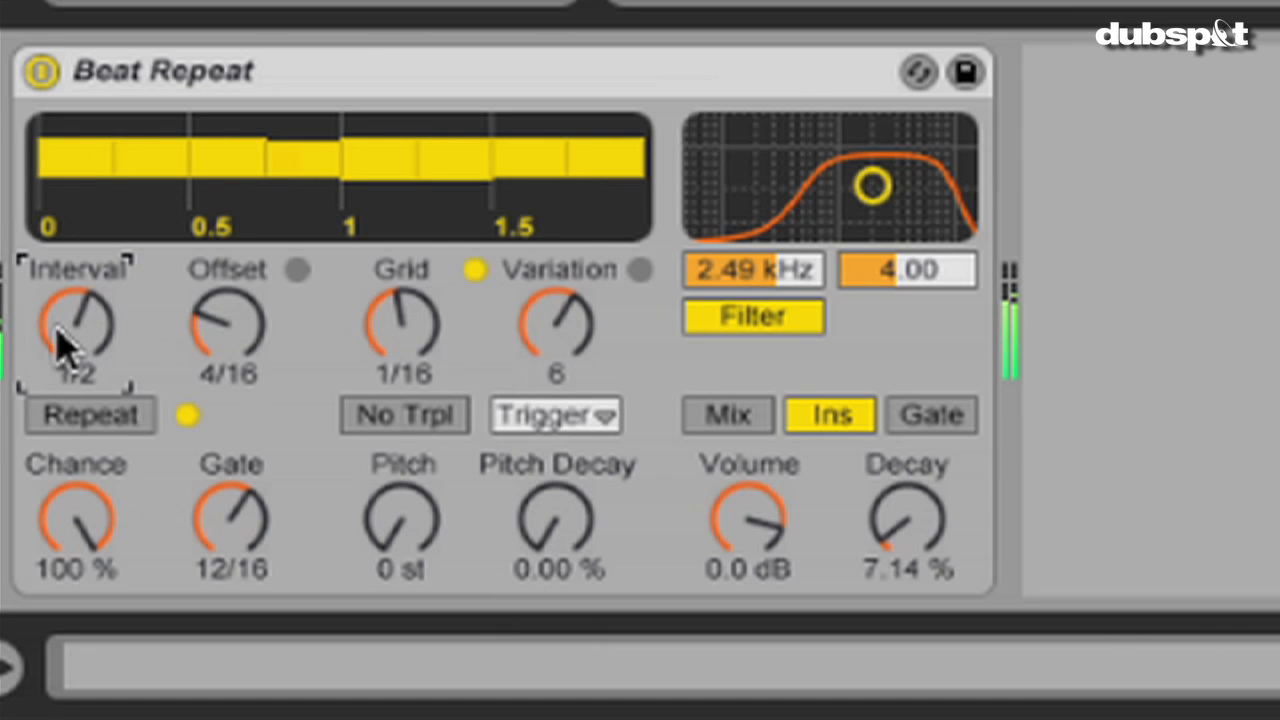
drag(232, 520, 225, 530)
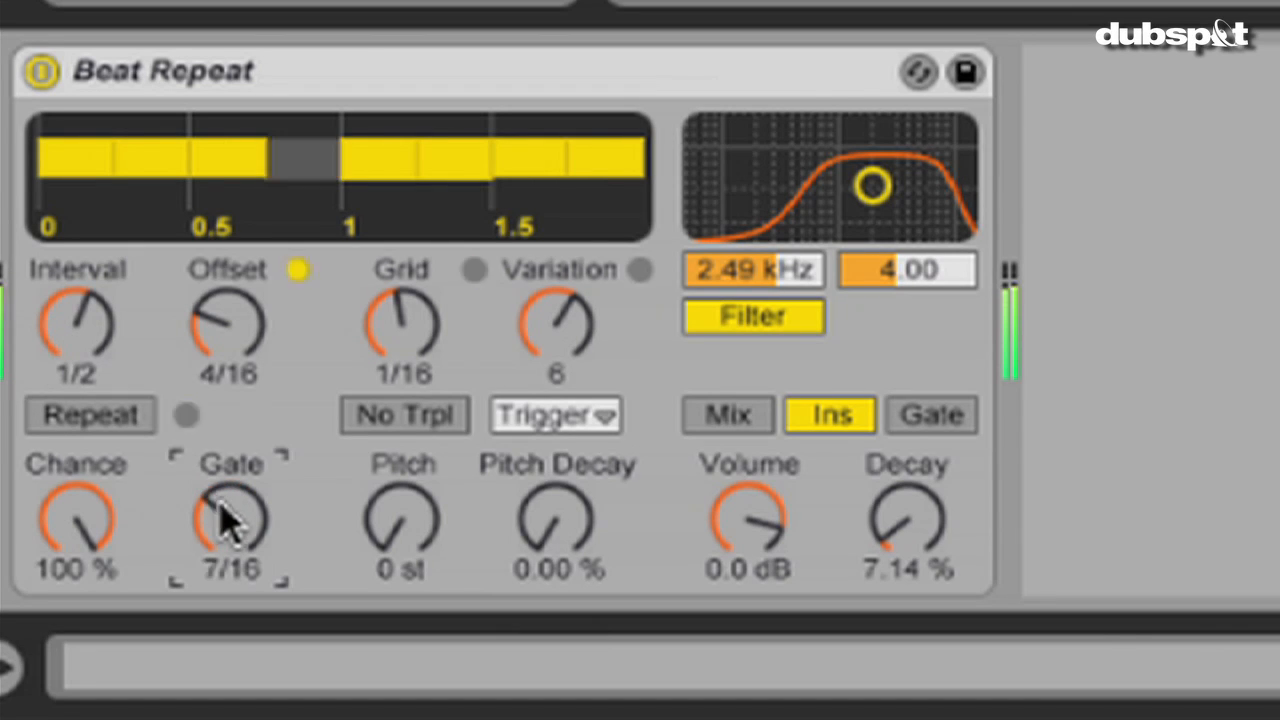
drag(230, 515, 230, 560)
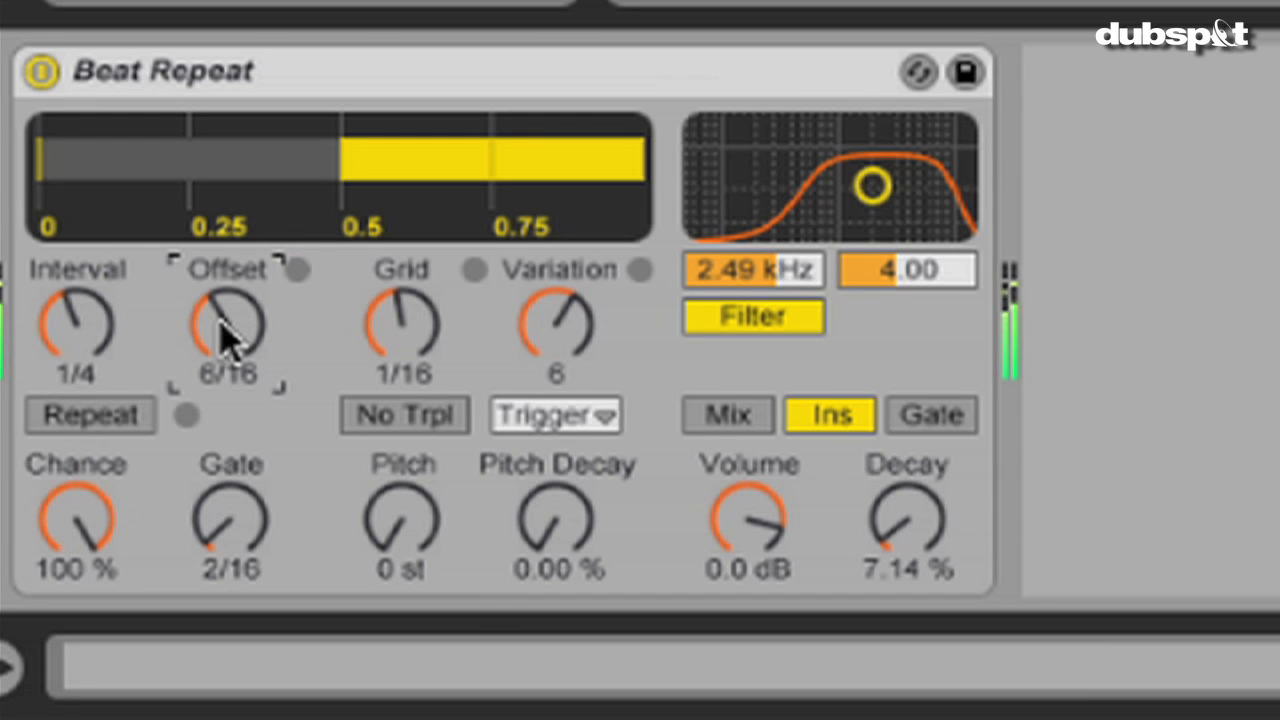
drag(225, 330, 230, 350)
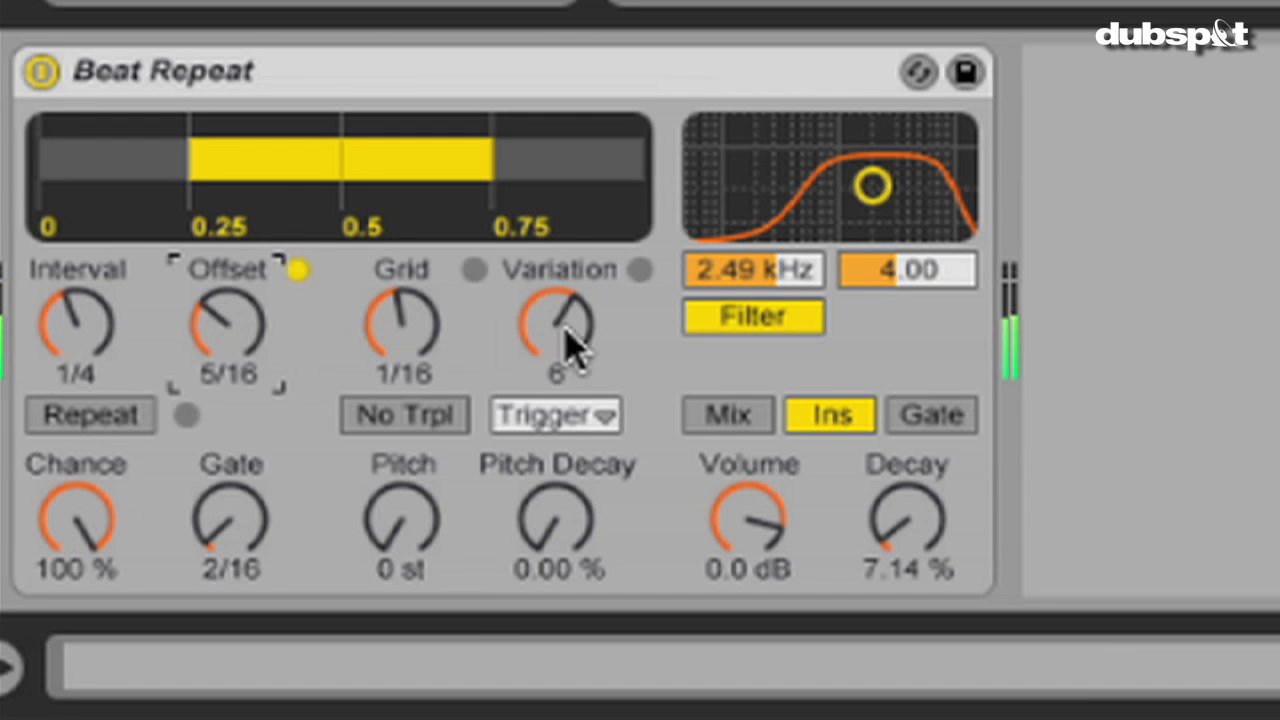
drag(556, 330, 556, 360)
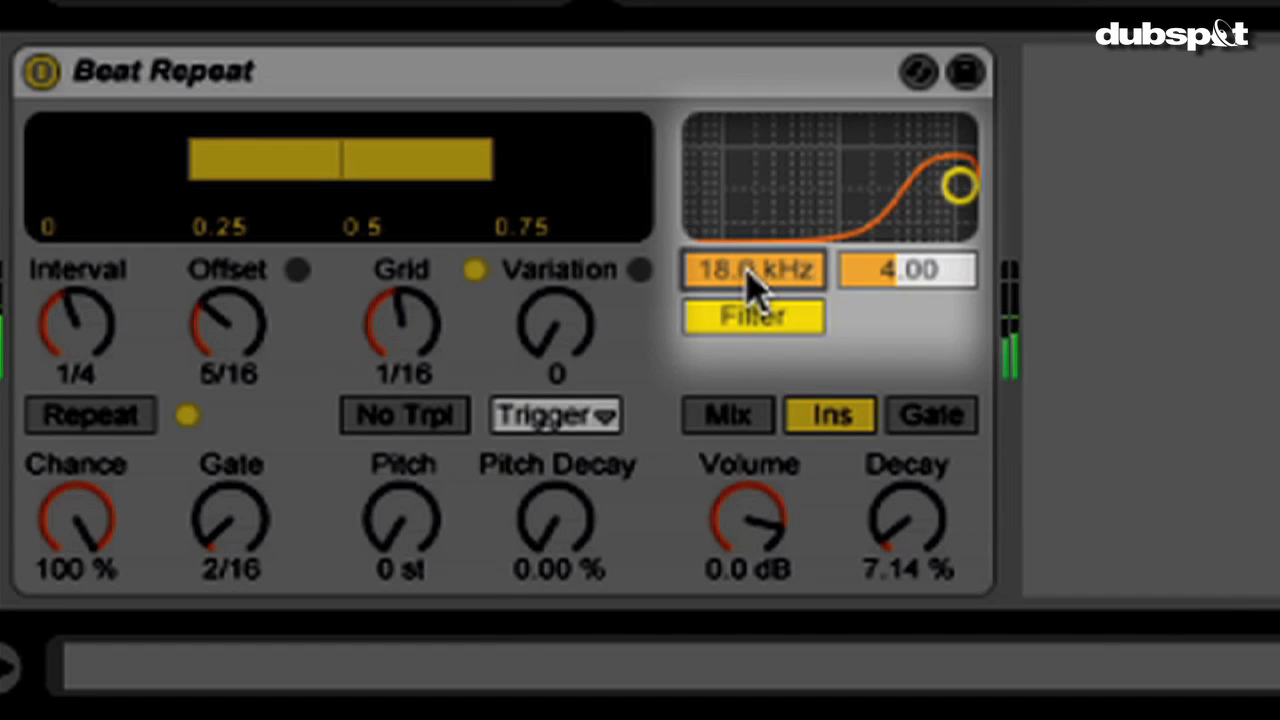
- Sweep the Beat Repeat filter frequency field up and down, aiming for about 2.61 kHz
drag(957, 185, 912, 185)
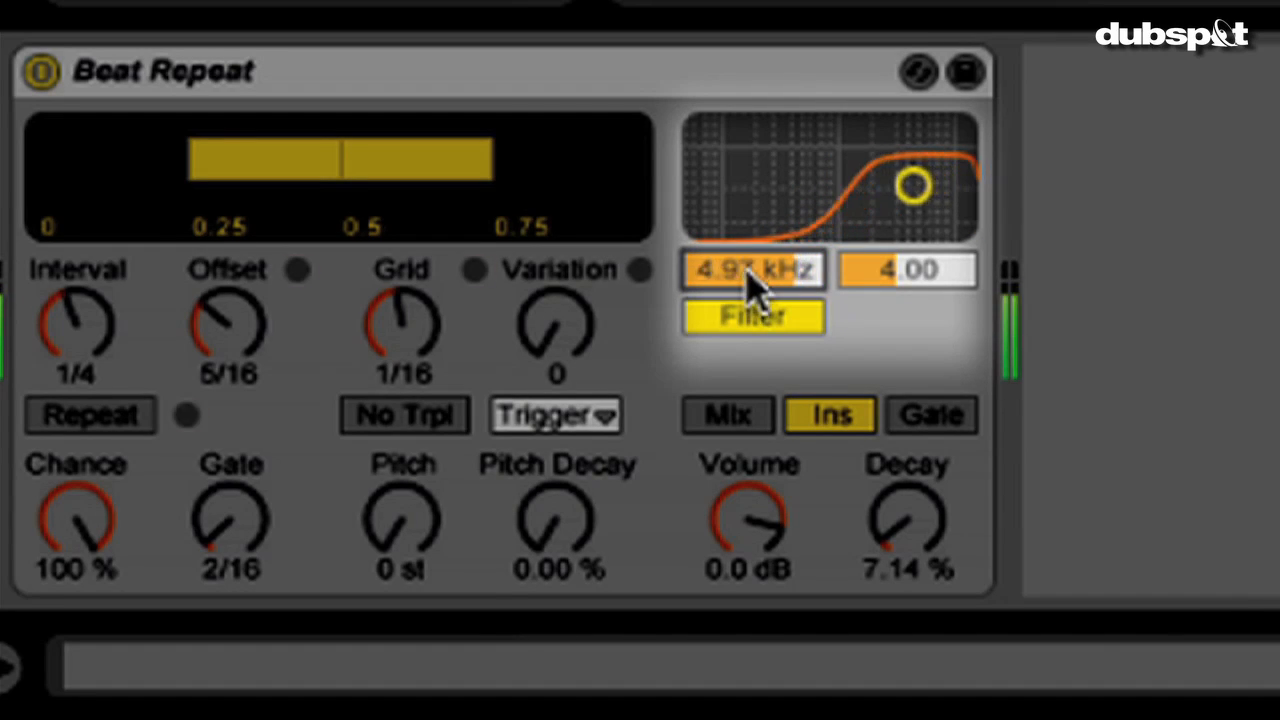
drag(910, 185, 805, 185)
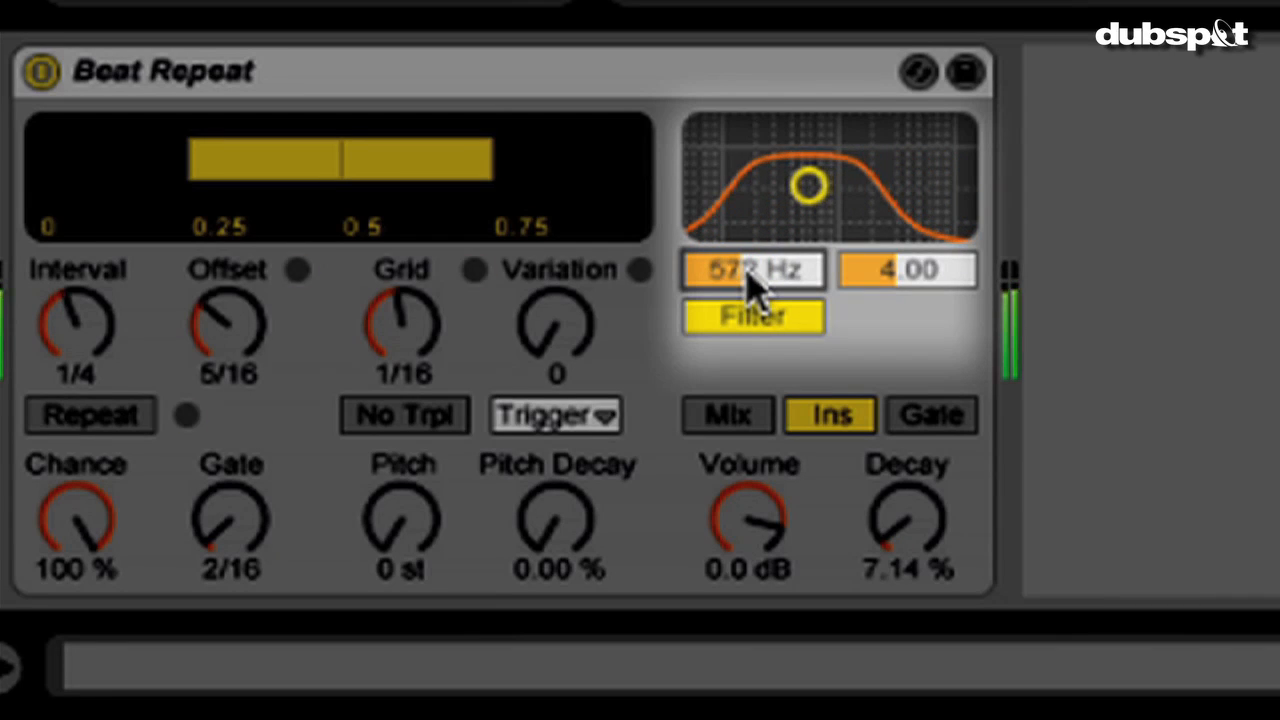
drag(808, 185, 722, 185)
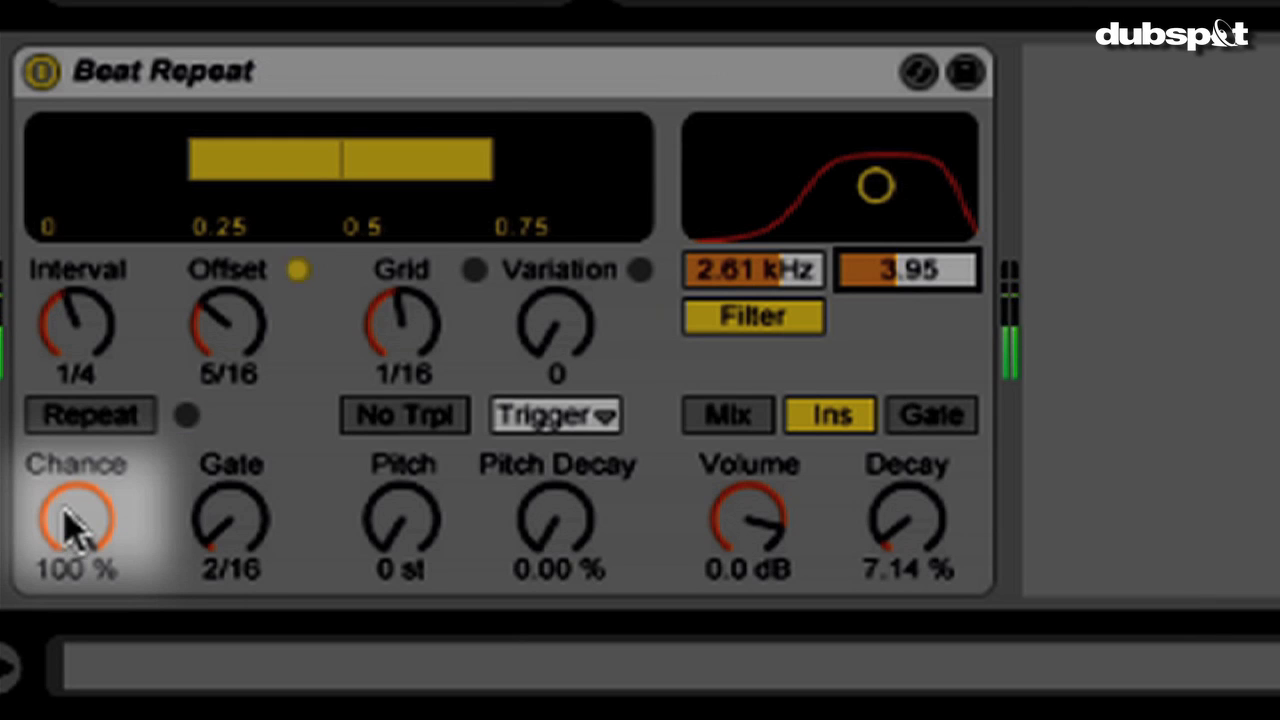
- Lower the Beat Repeat Chance knob to 53.2%, keeping the 2.61 kHz filter
drag(77, 515, 77, 540)
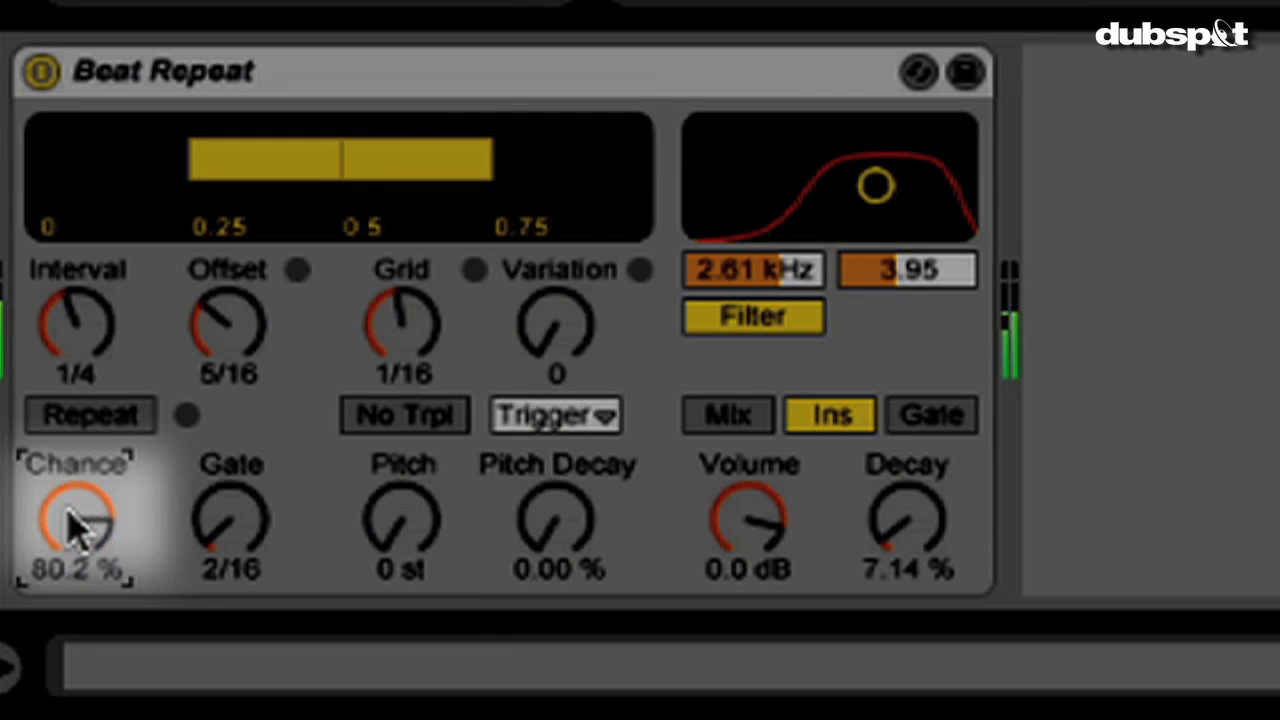
drag(78, 520, 78, 560)
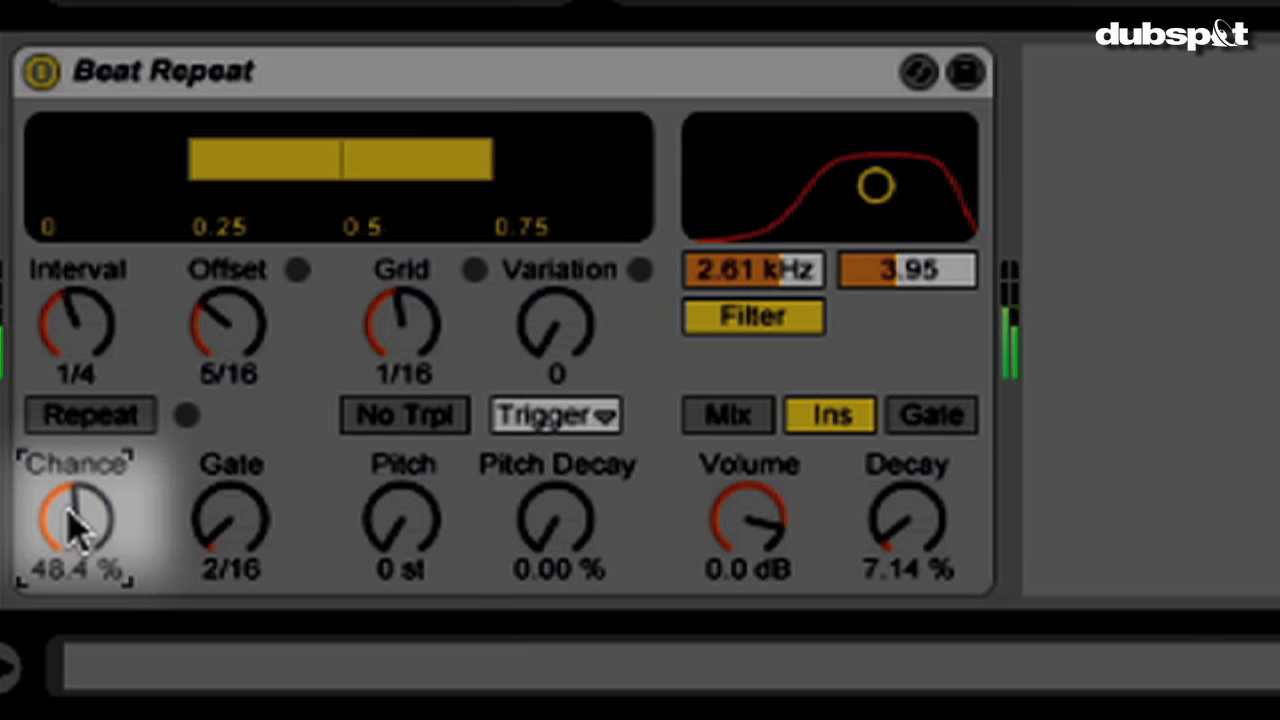
drag(75, 520, 80, 500)
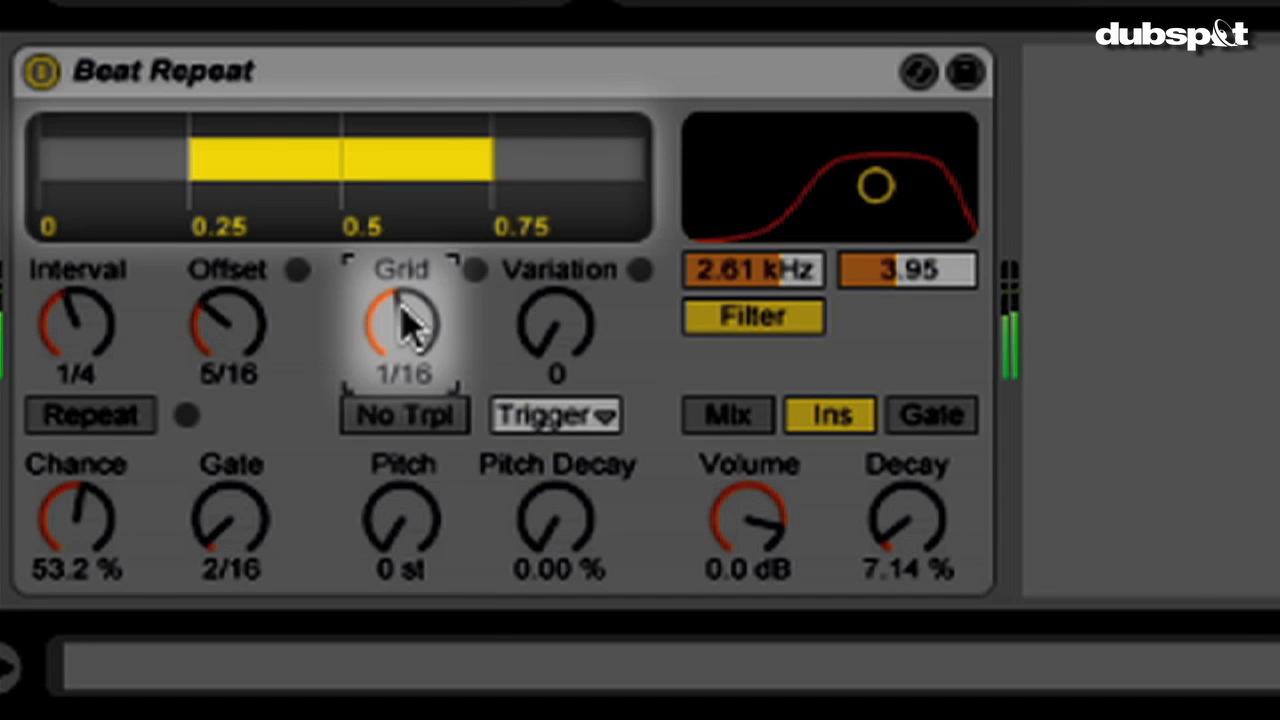
- Set Beat Repeat Grid to 1/256, Chance back to 100%, and raise Pitch Decay
drag(400, 320, 400, 360)
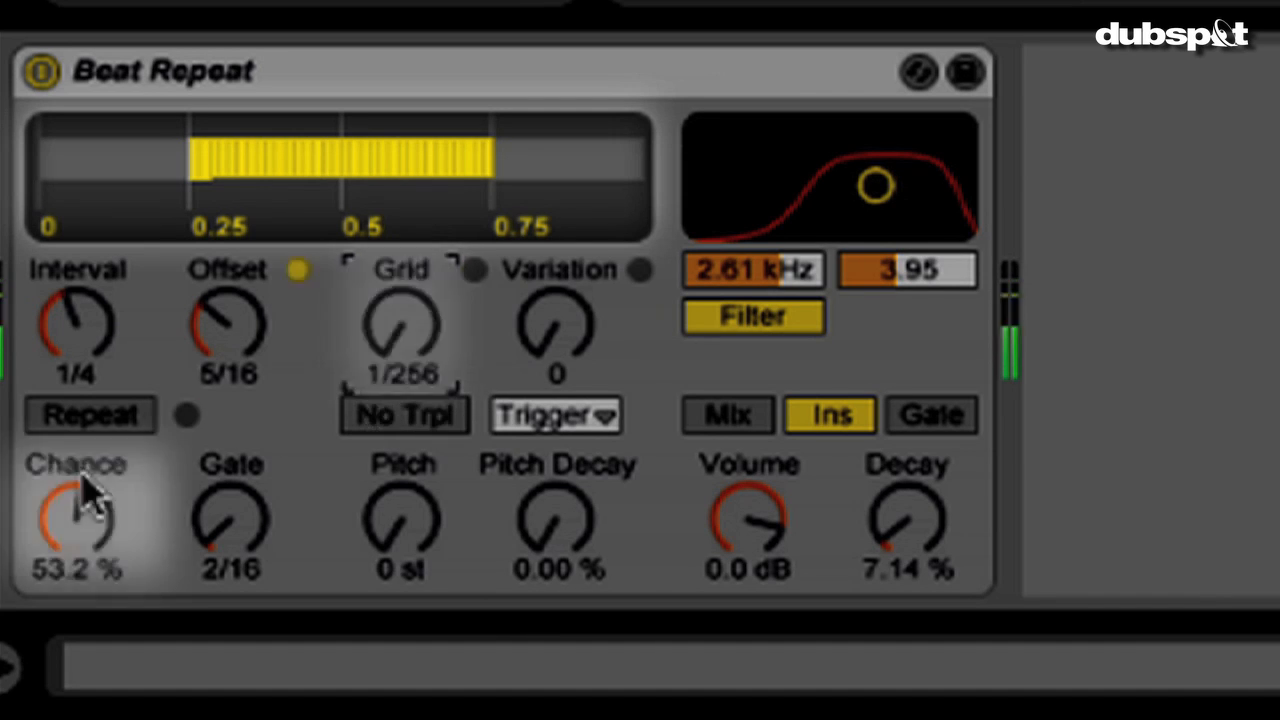
drag(78, 515, 85, 480)
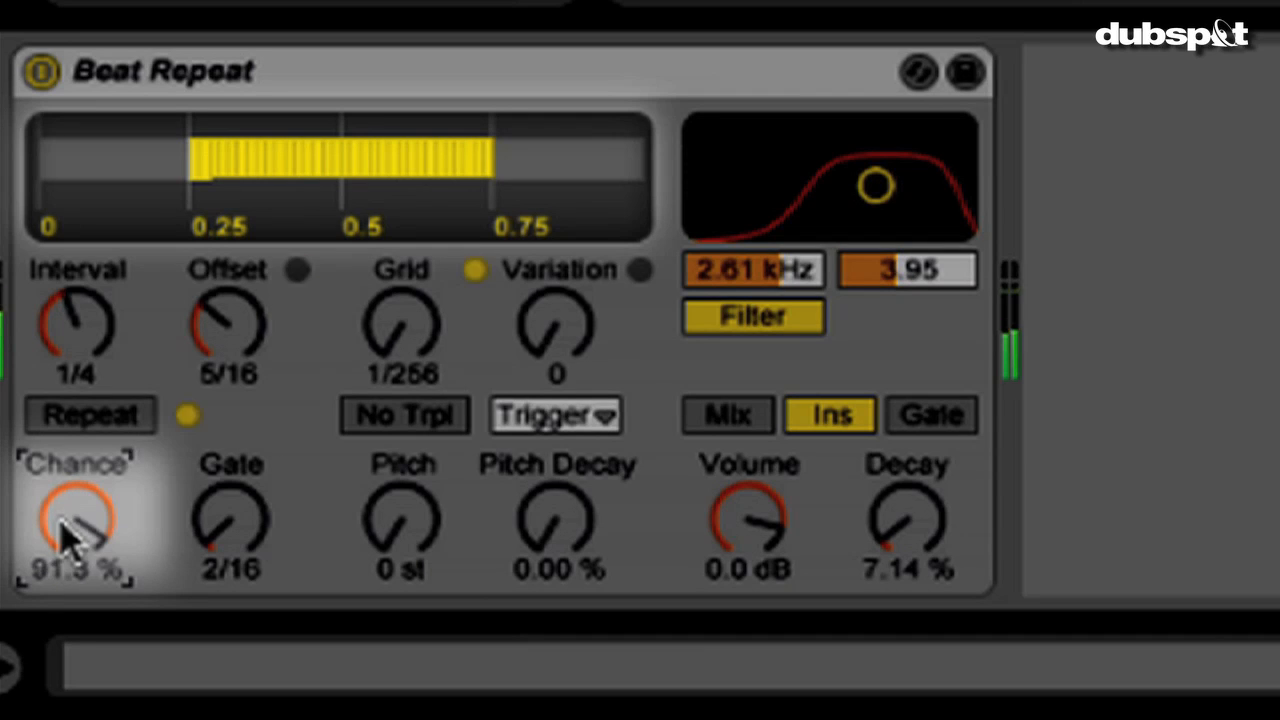
drag(75, 515, 110, 500)
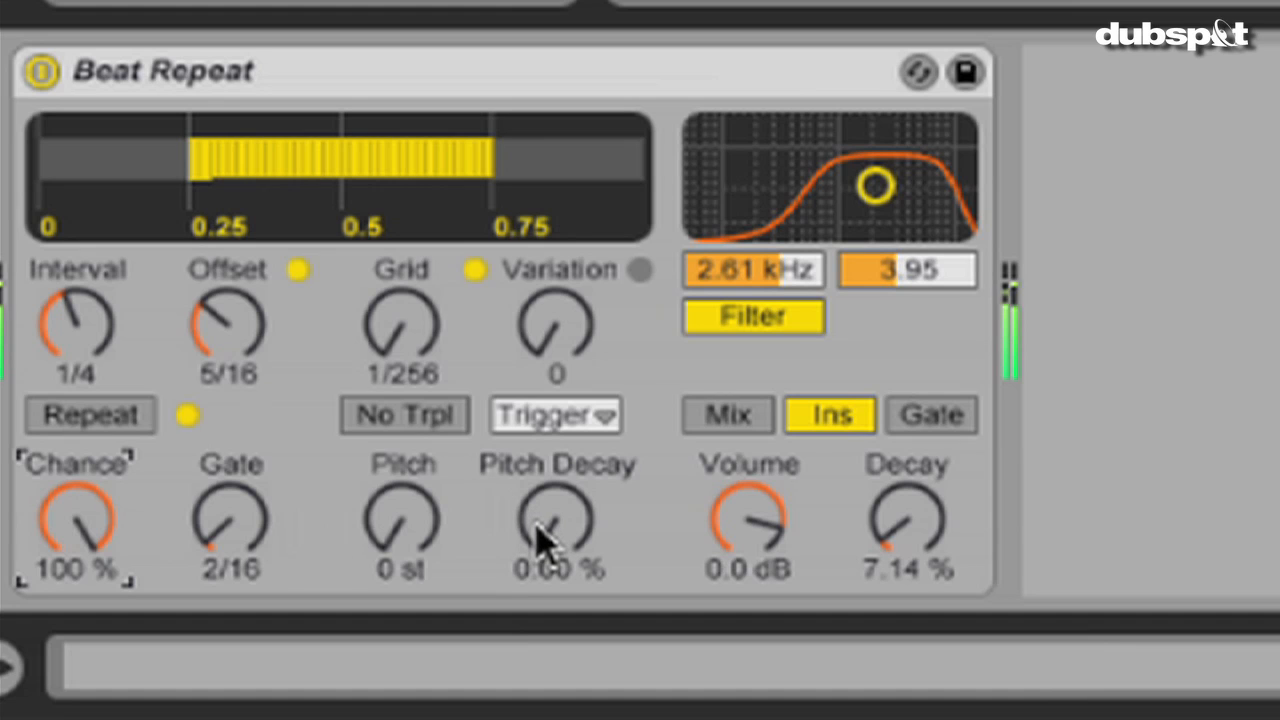
drag(555, 530, 560, 500)
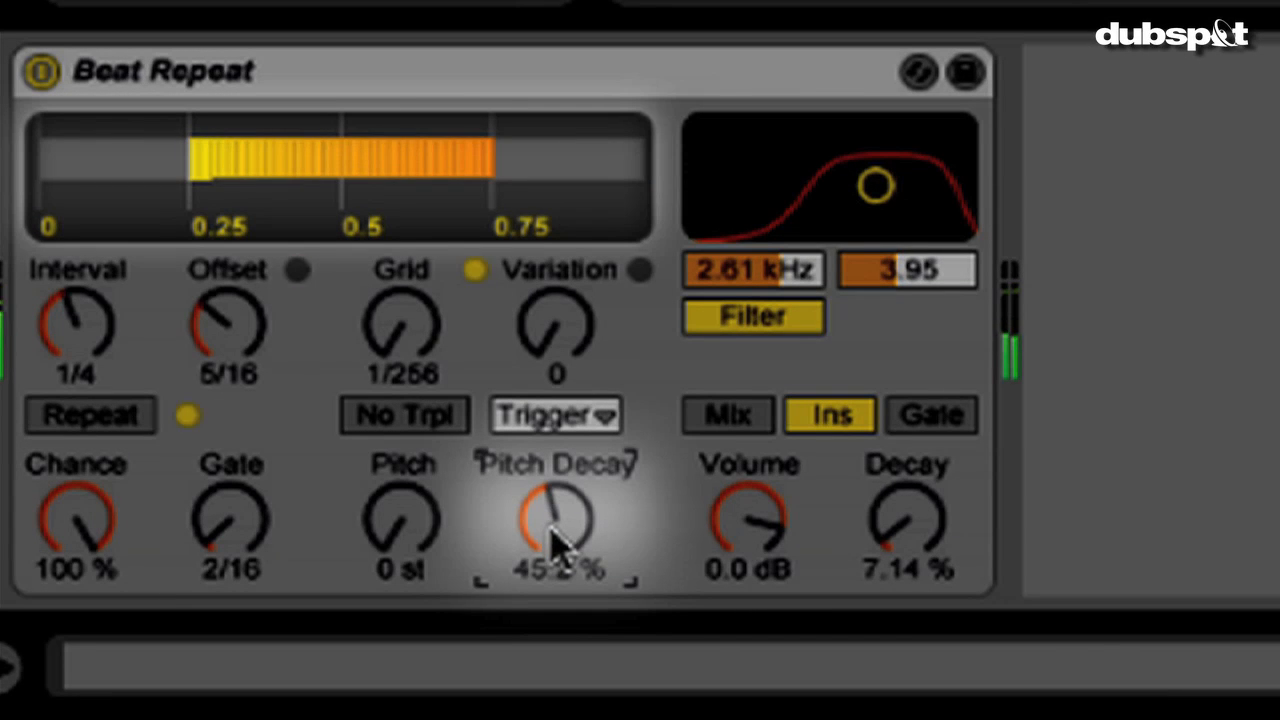
drag(555, 520, 555, 490)
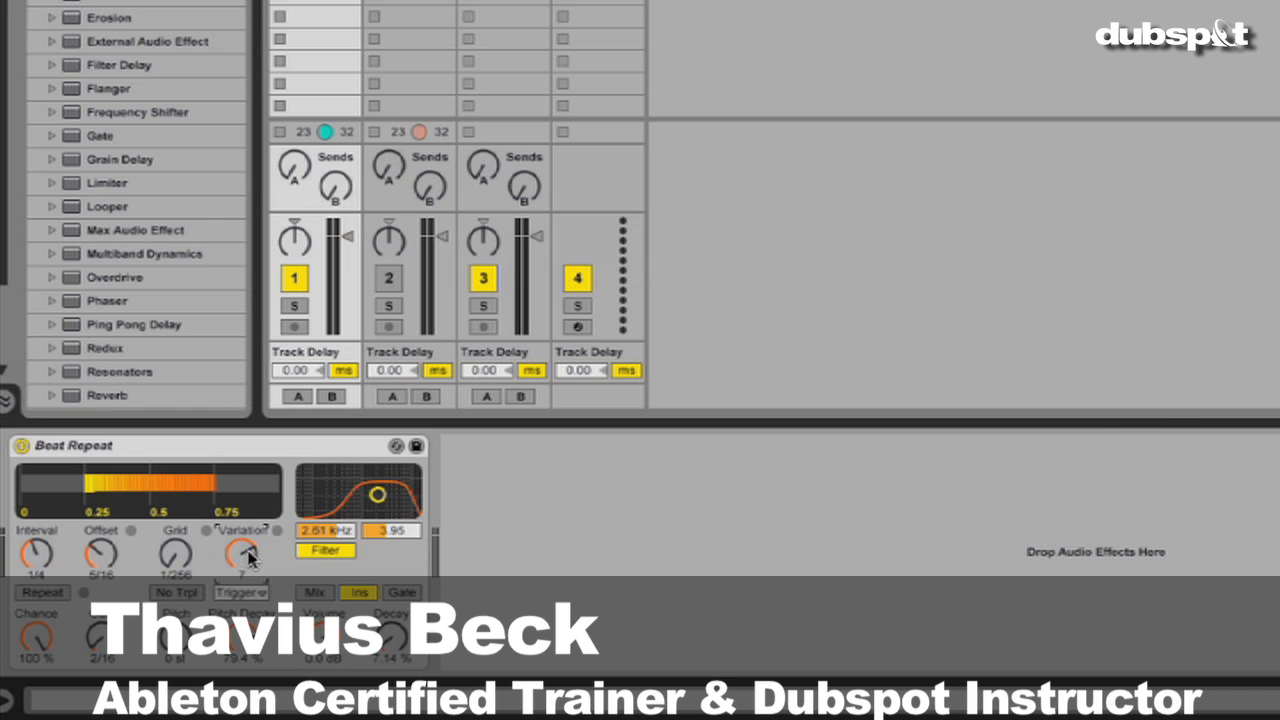
mouse_move(848, 316)
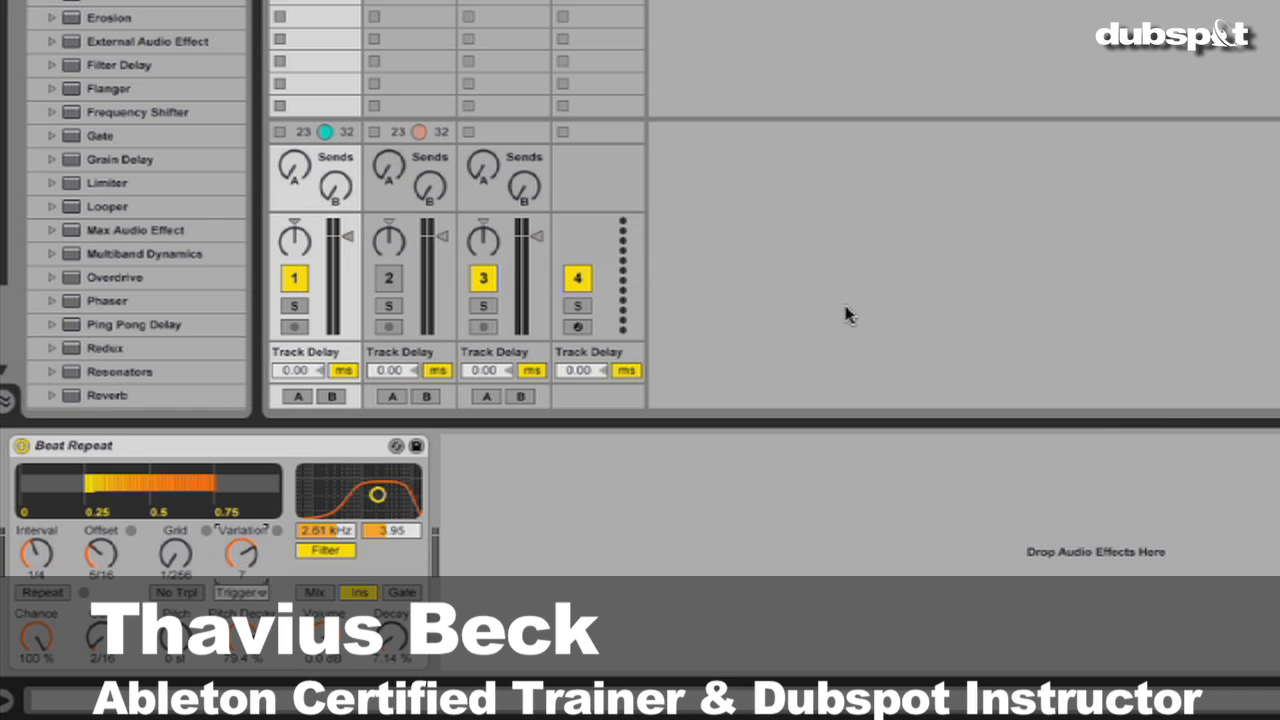